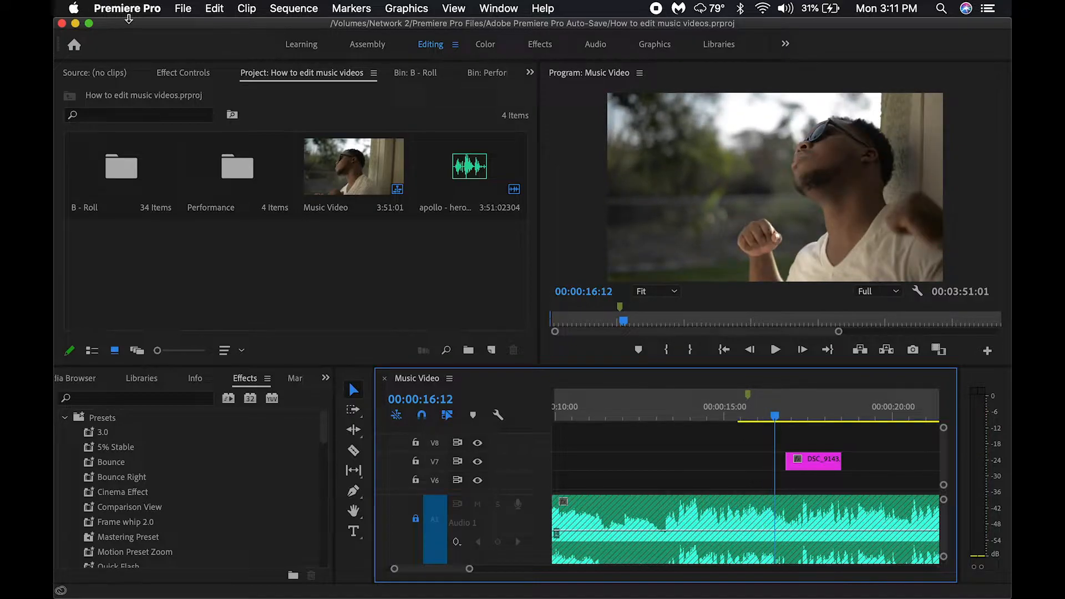
- Set the default audio output in Audio Hardware preferences to the MH752 device
click(127, 8)
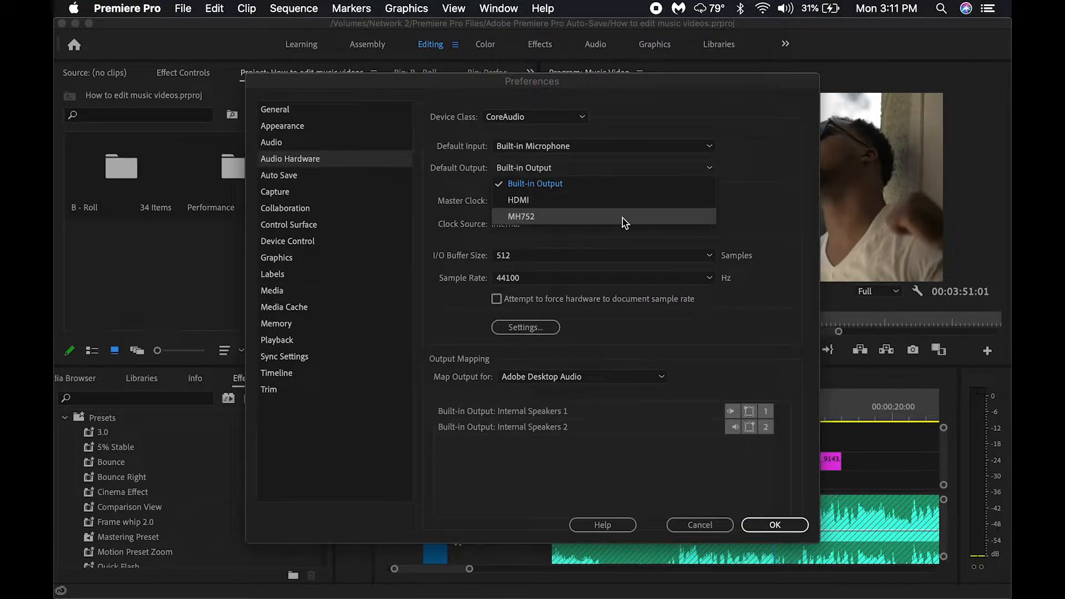
click(521, 216)
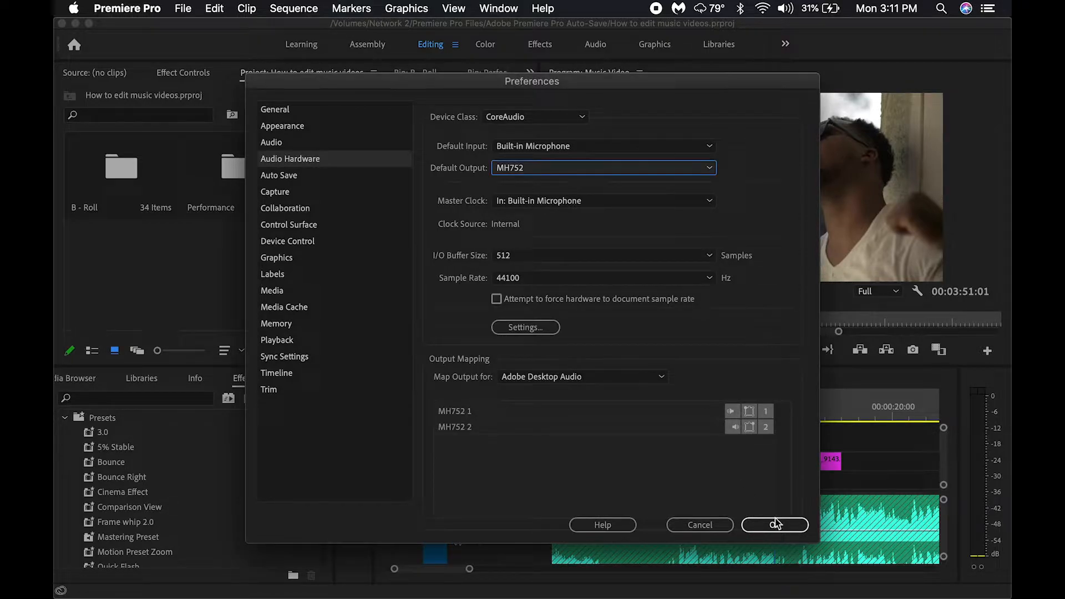
click(775, 525)
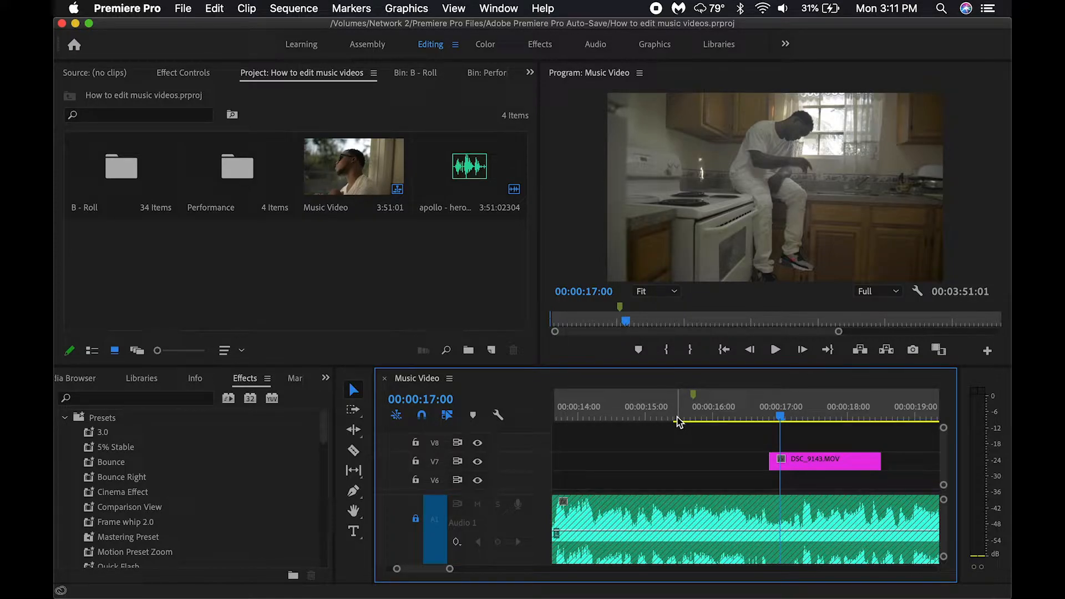
- Cut the stacked DSC_9158 and DSC_9166 clips into shorter pieces at the beat points
click(353, 451)
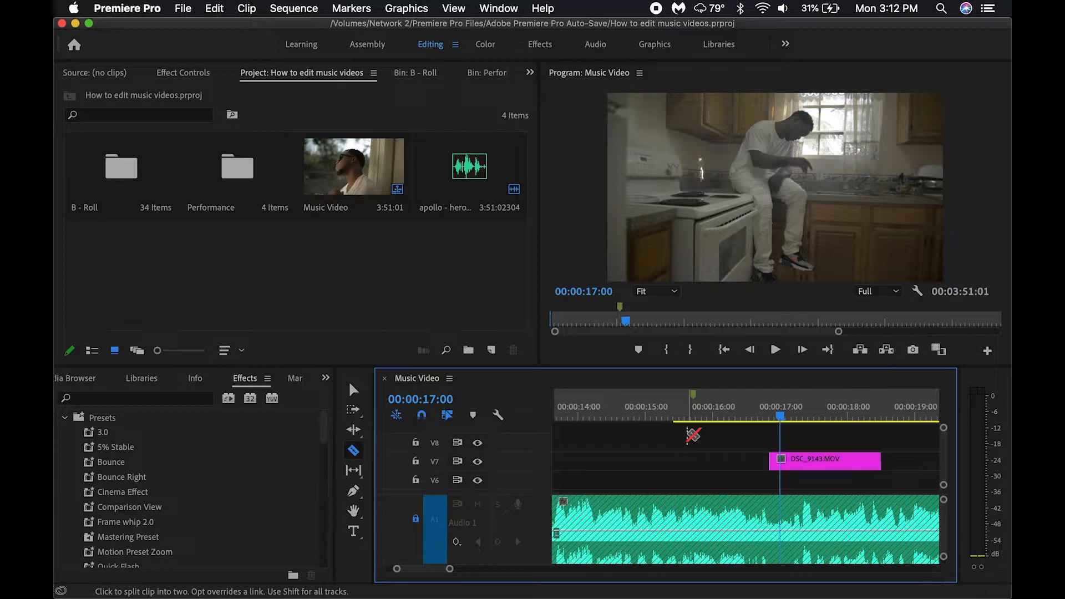
mouse_move(352, 450)
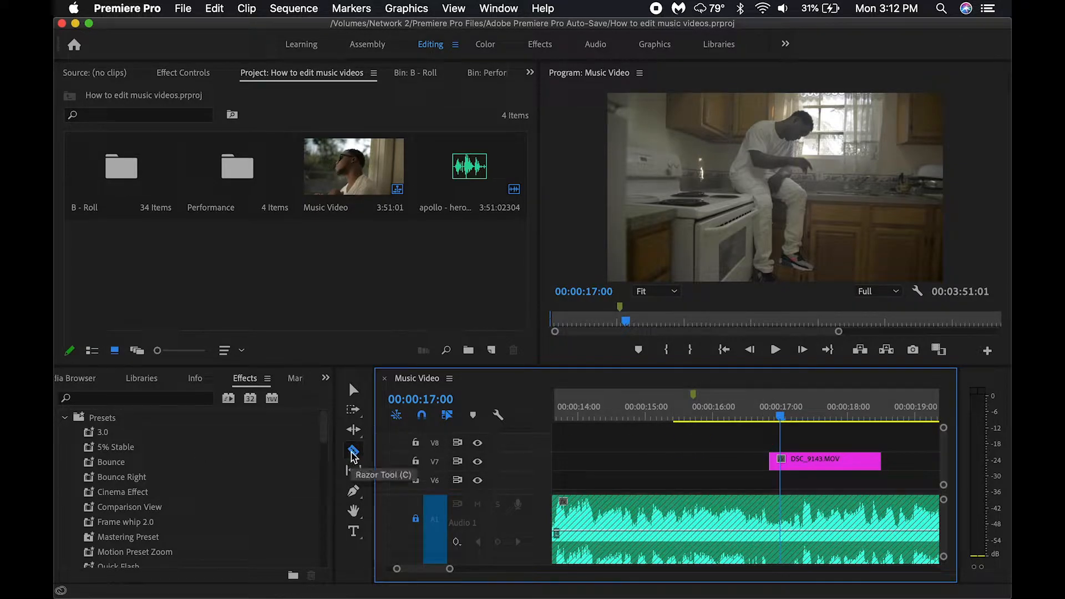
click(353, 451)
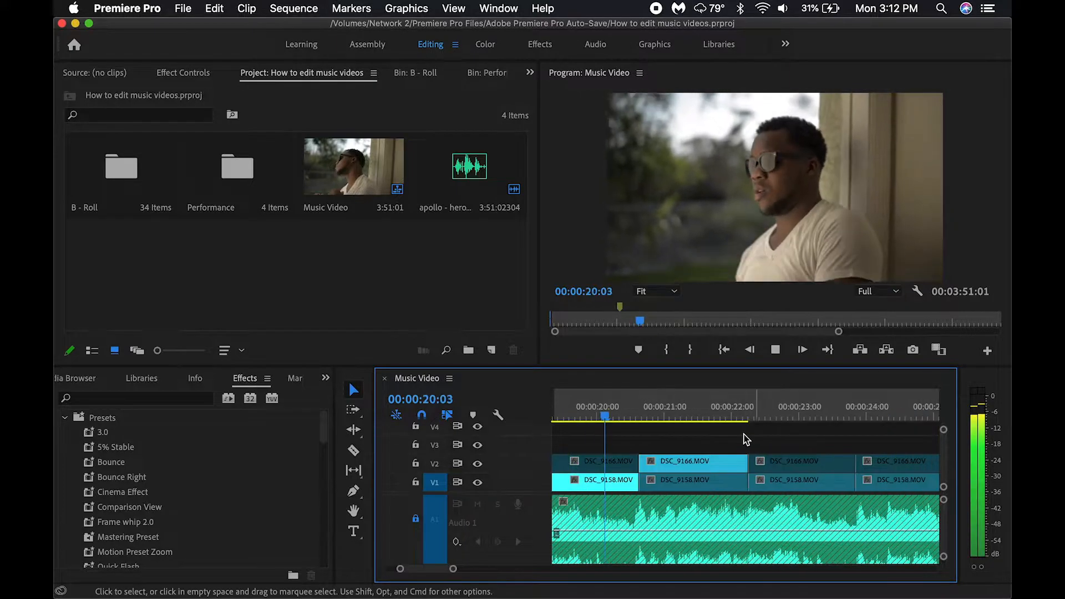
- Scrub the playhead to land on the beat at 00:00:16:11 with the timeline zoomed in
click(706, 418)
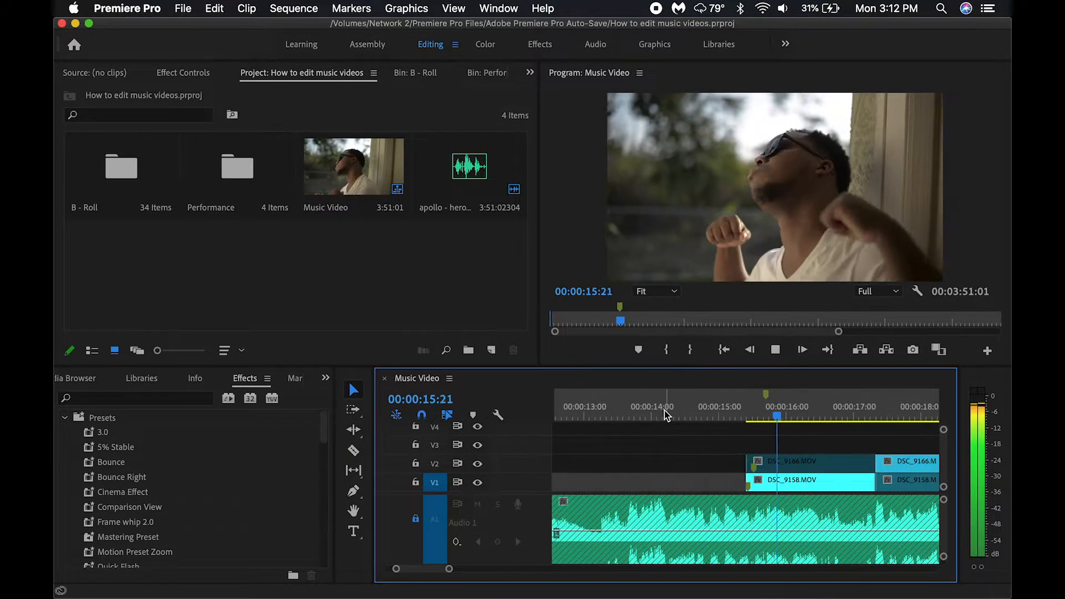
click(729, 406)
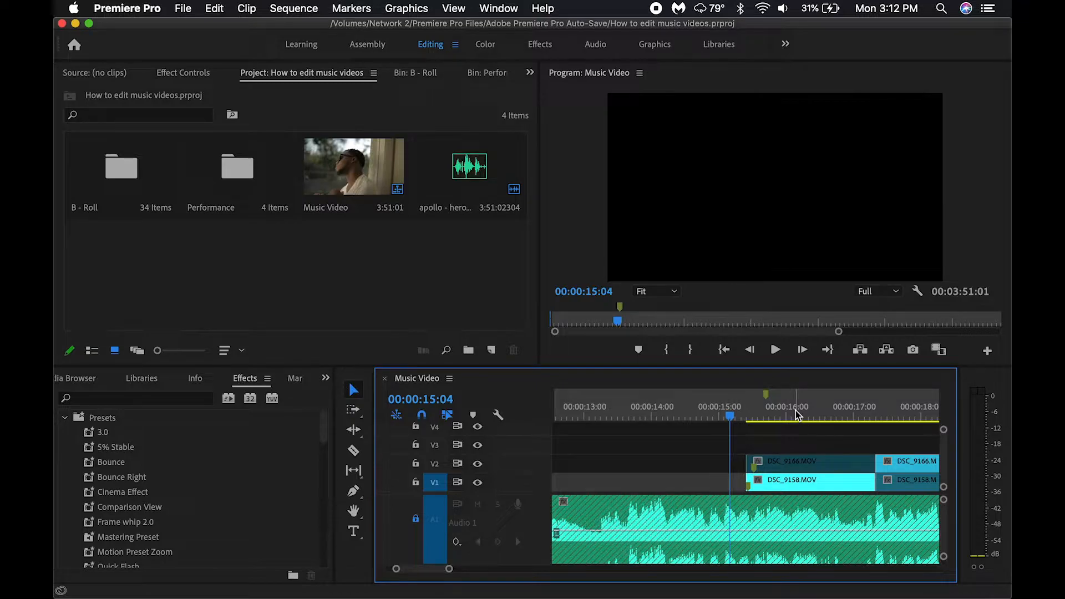
click(774, 350)
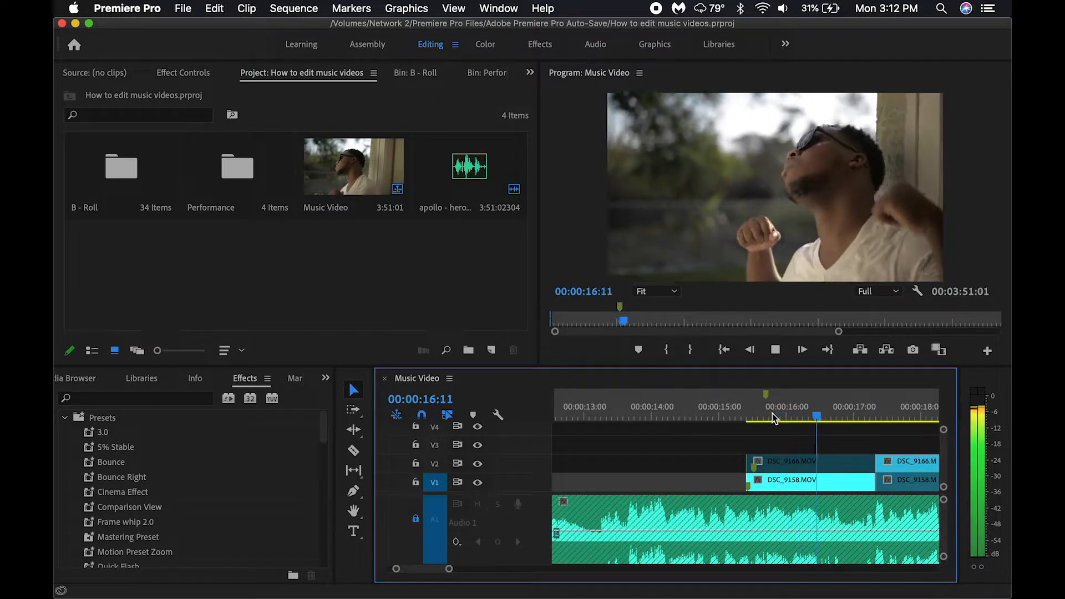
click(771, 406)
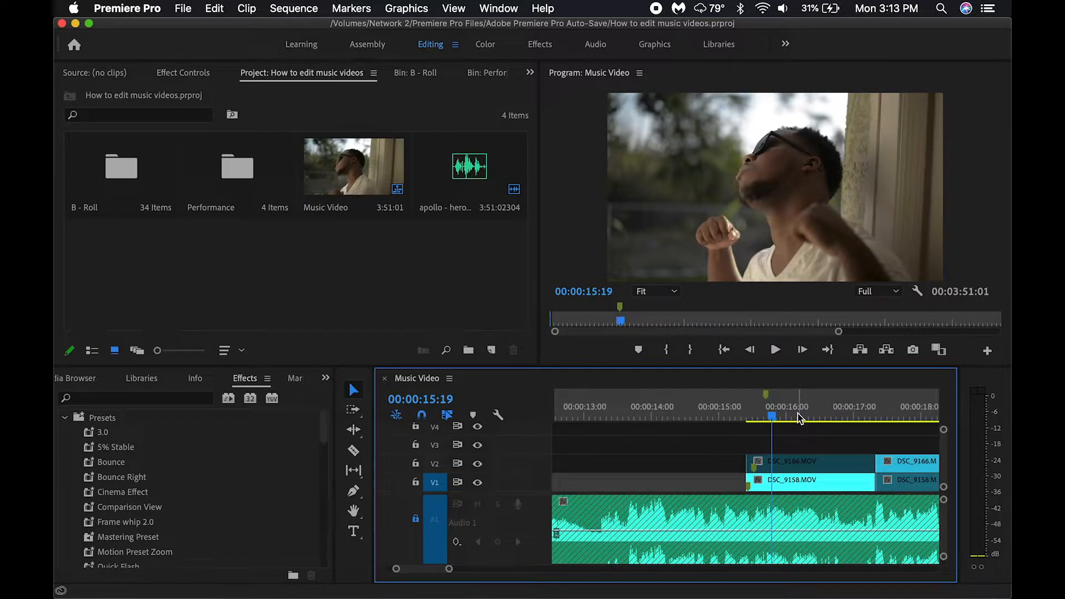
click(816, 417)
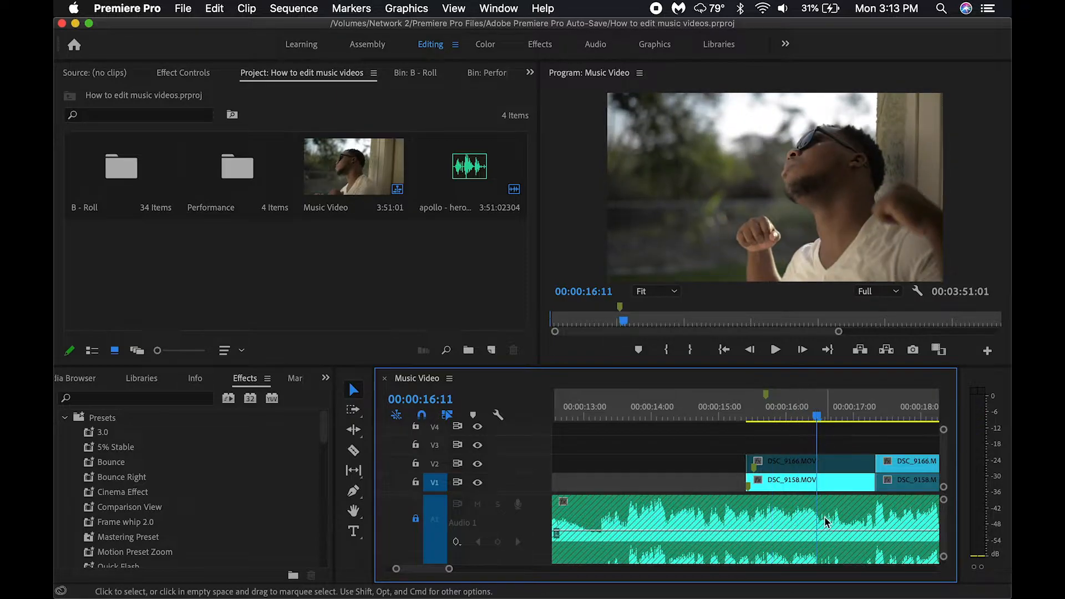
mouse_move(828, 522)
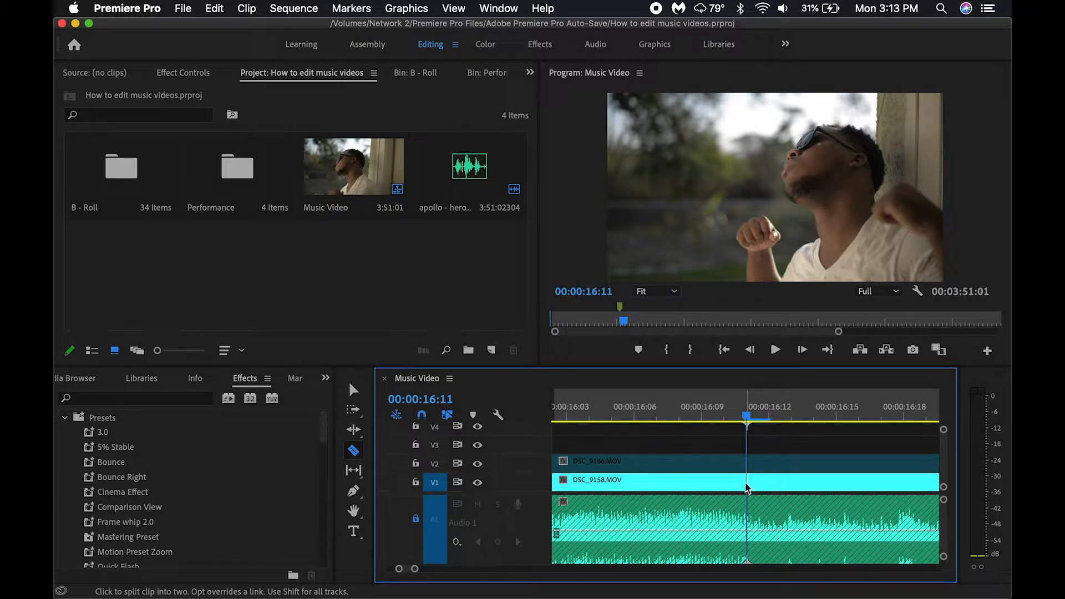
- Razor the V1 DSC_9158 clip into rapid slices after 16:11, then park the playhead at 15:06
click(746, 481)
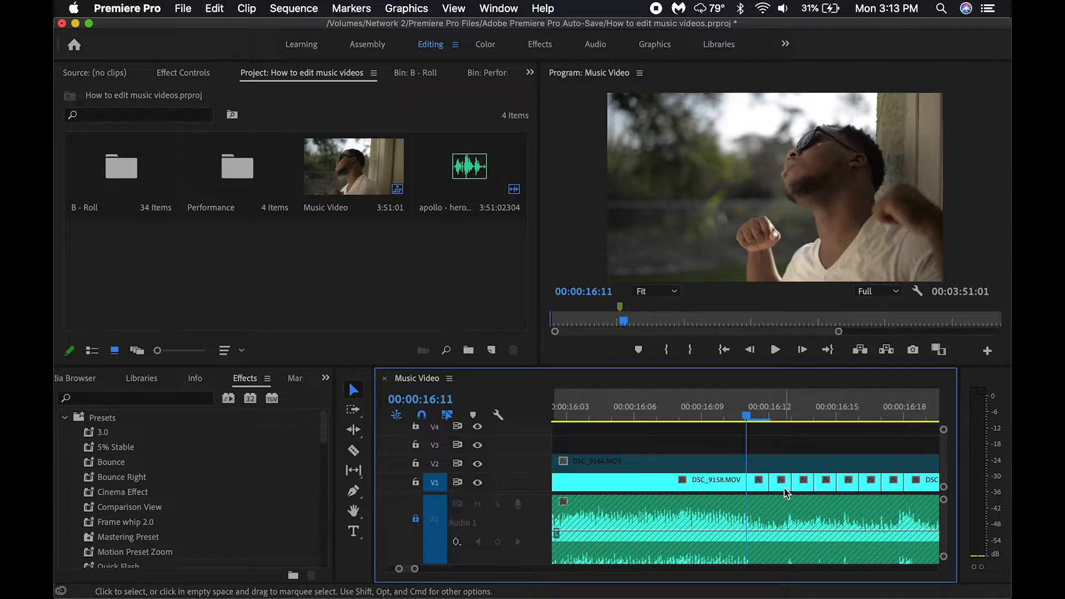
click(780, 481)
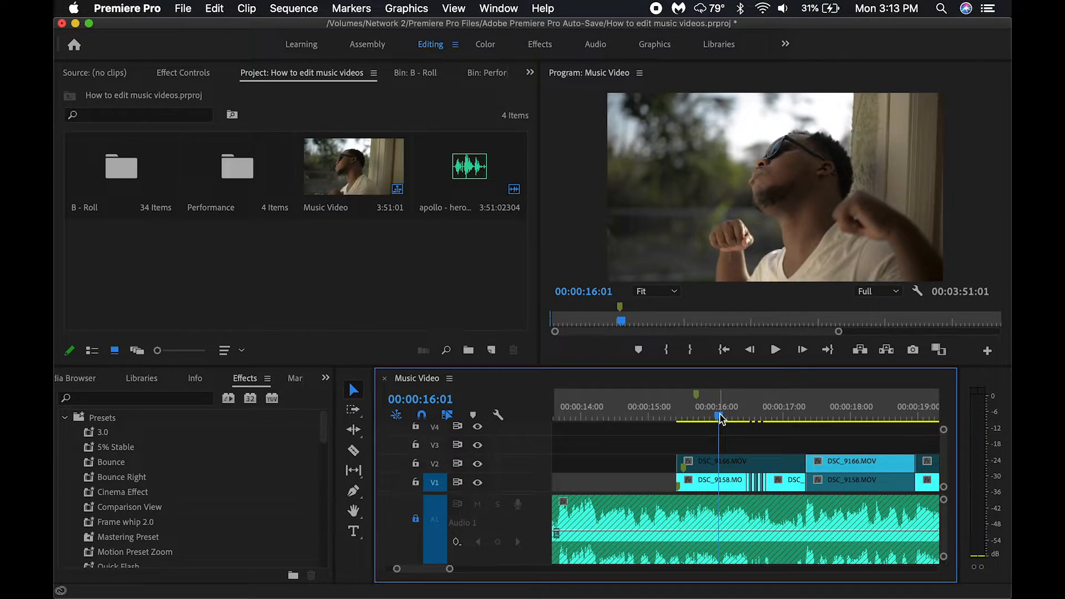
click(776, 350)
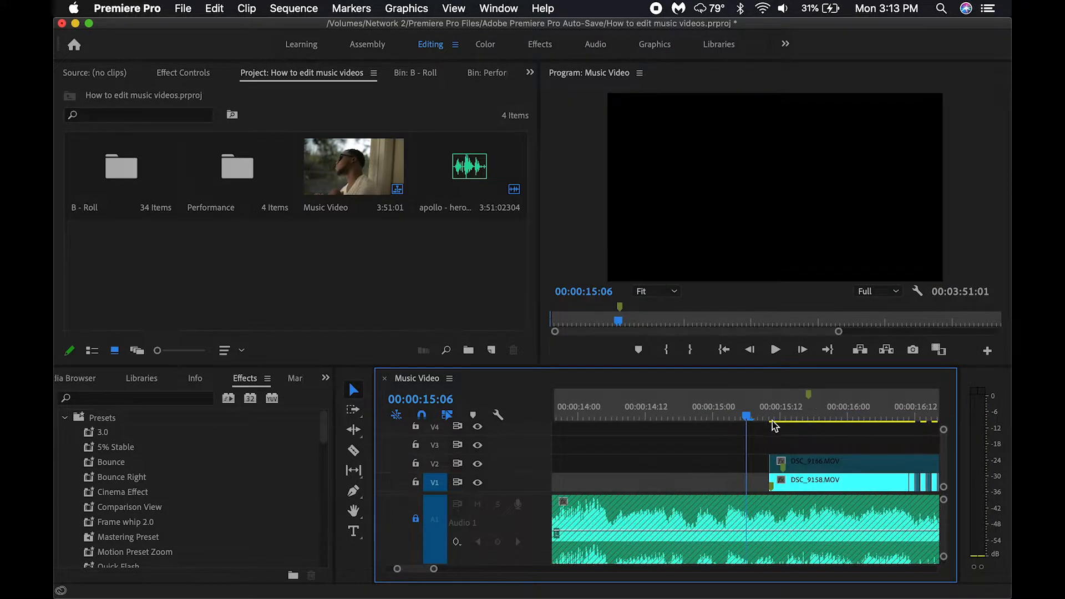
- Set the Program Monitor playback resolution to 1/4
click(776, 349)
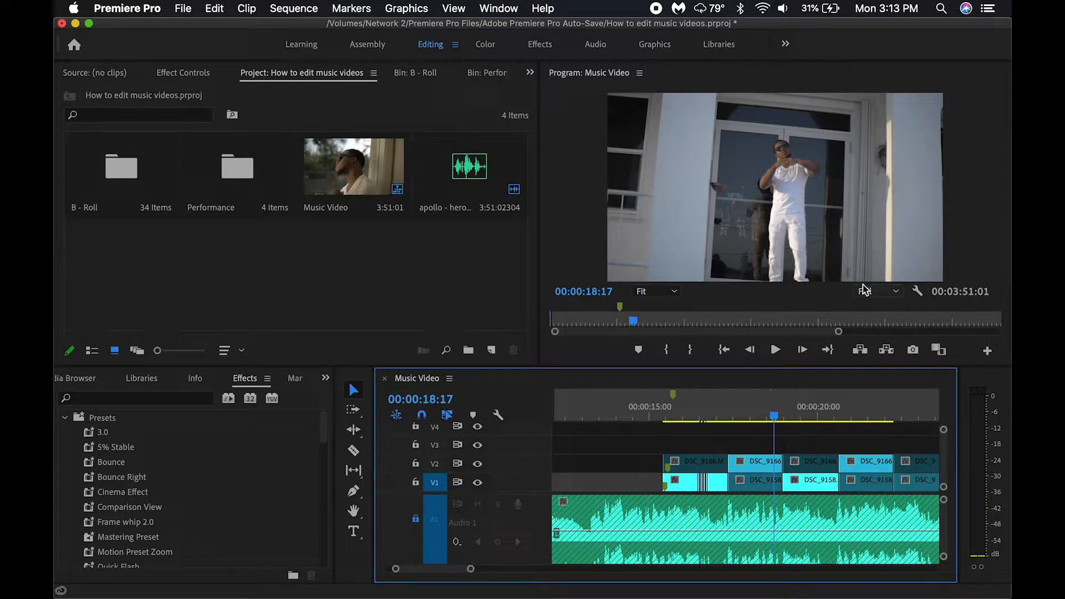
click(877, 291)
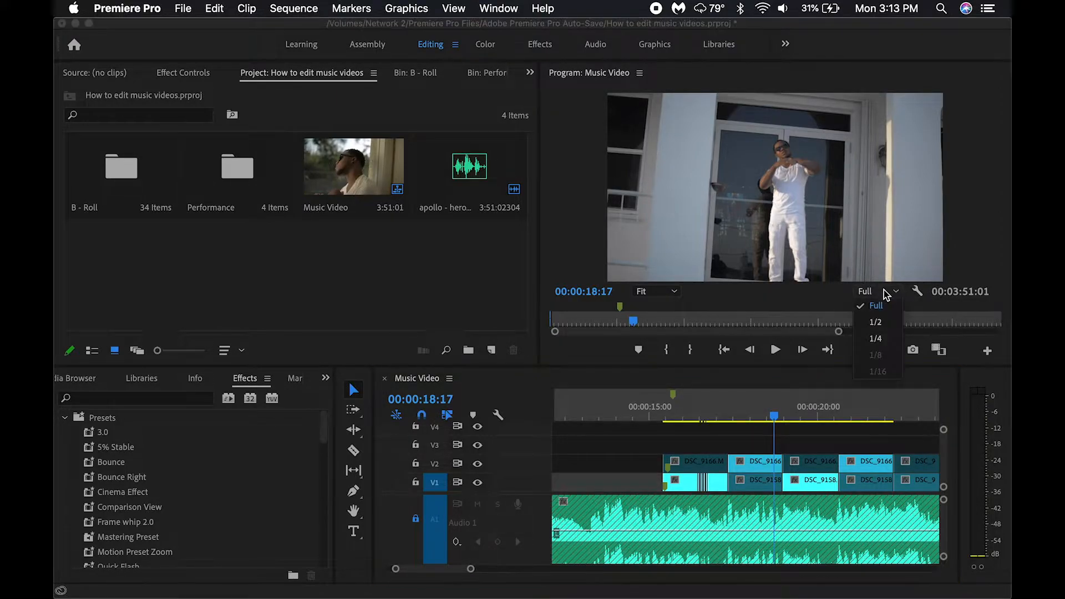
click(875, 338)
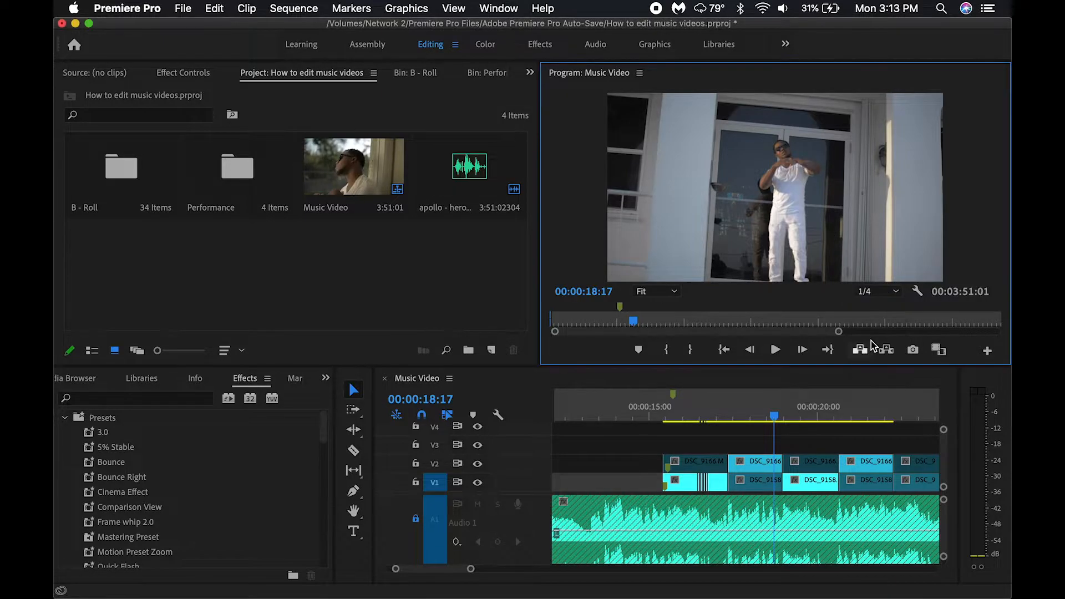
mouse_move(887, 349)
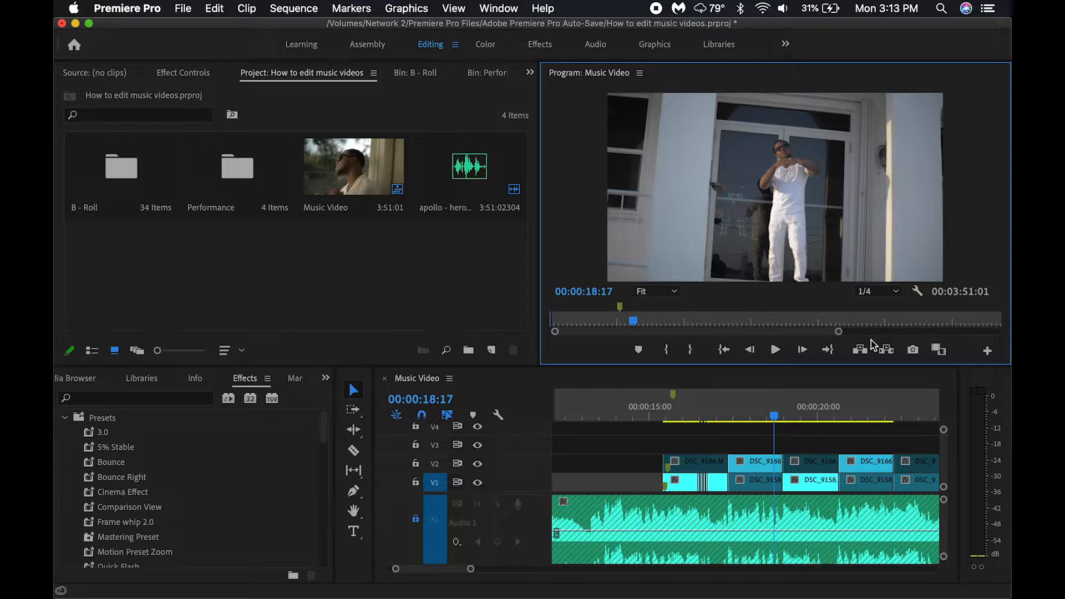
mouse_move(874, 348)
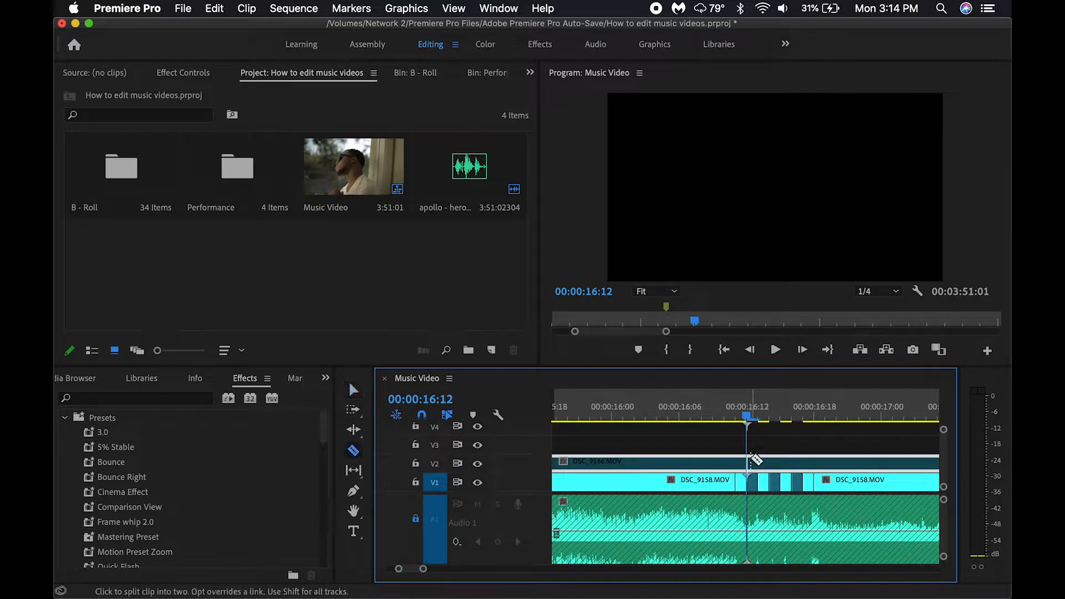
- Razor the V2 DSC_9166 clip at the same cut points as V1 around 16 seconds
click(746, 462)
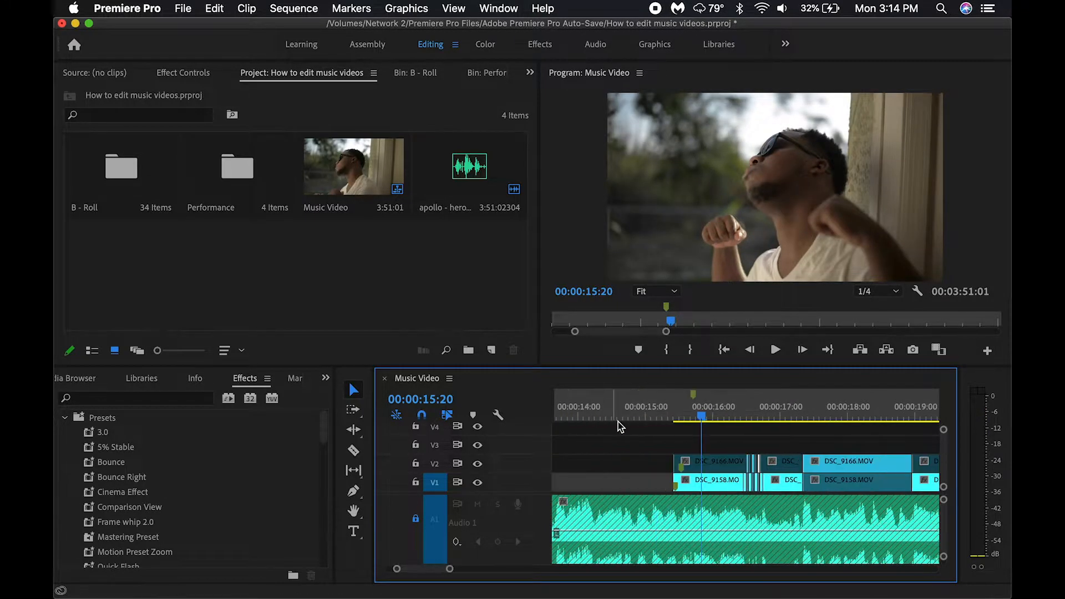
click(776, 349)
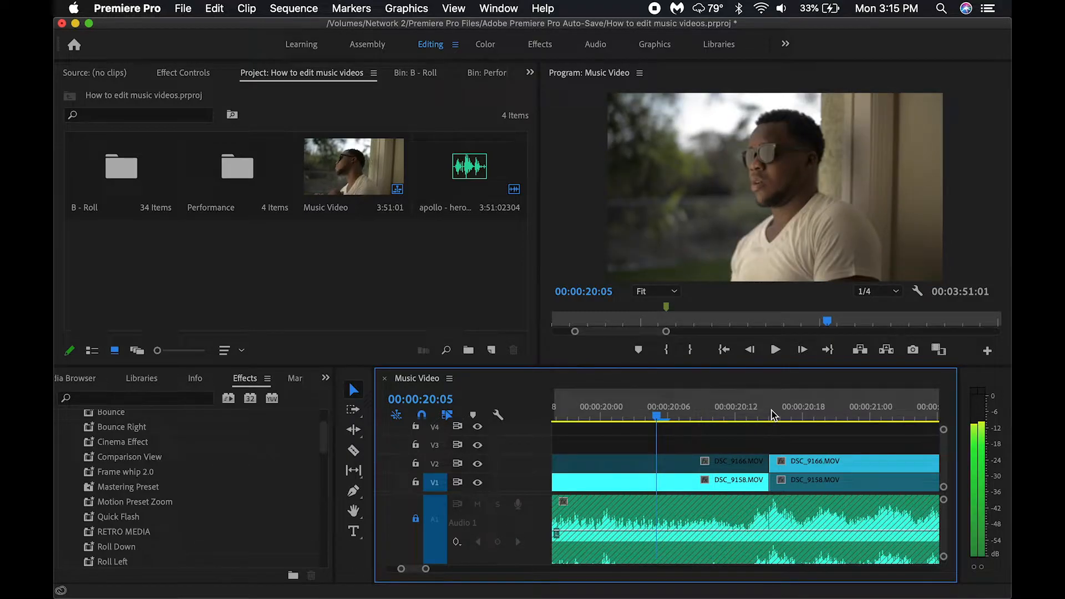
- Put the Frame Whip (Right To Left) preset on the short V1 piece near 20 s and preview from 18 s
click(353, 451)
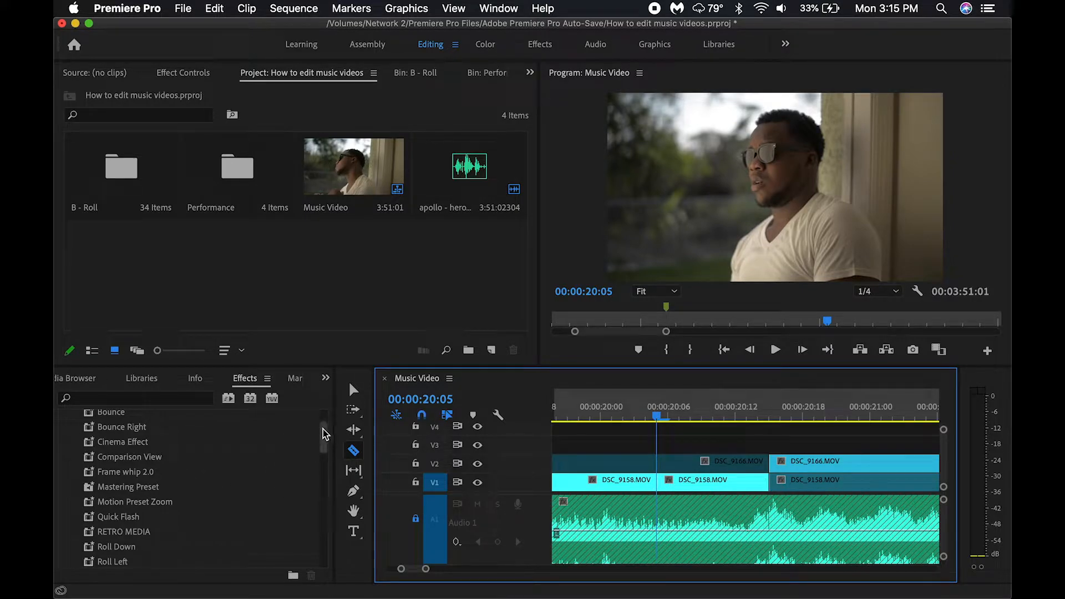
scroll(down, 3)
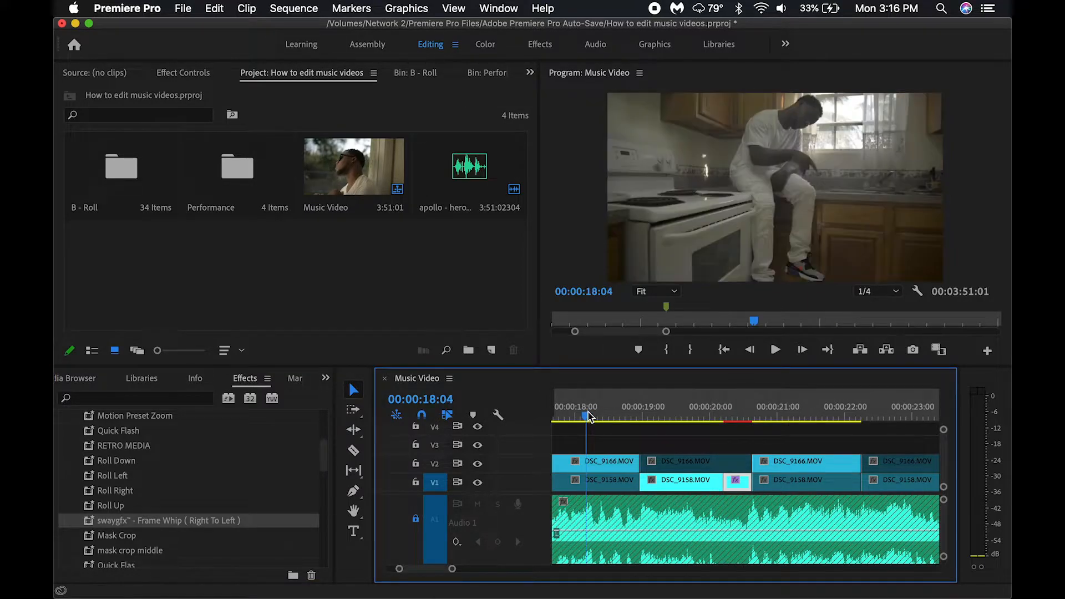
click(776, 350)
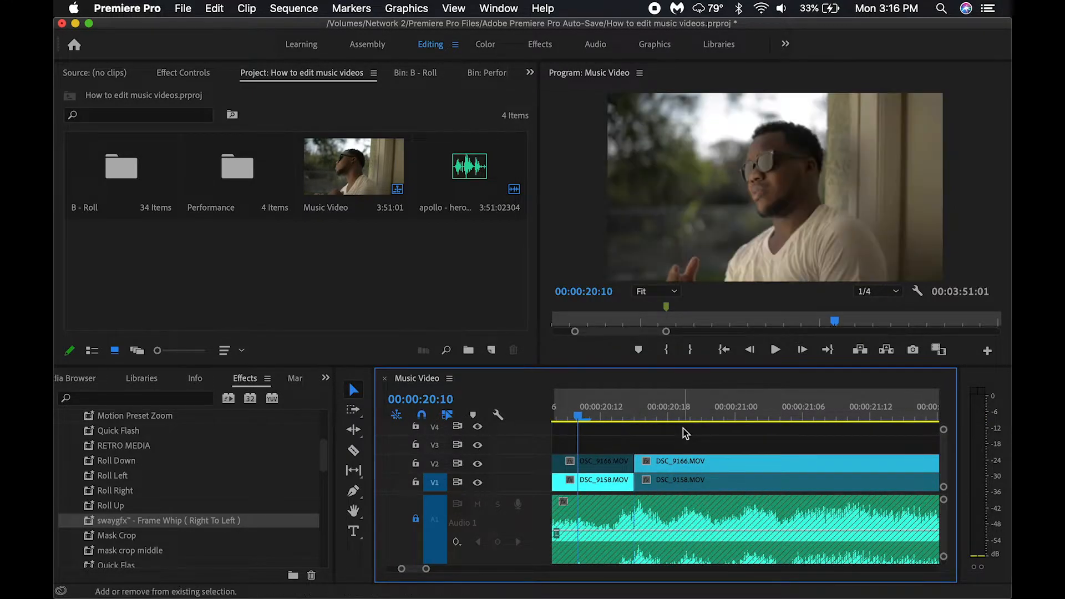
click(353, 450)
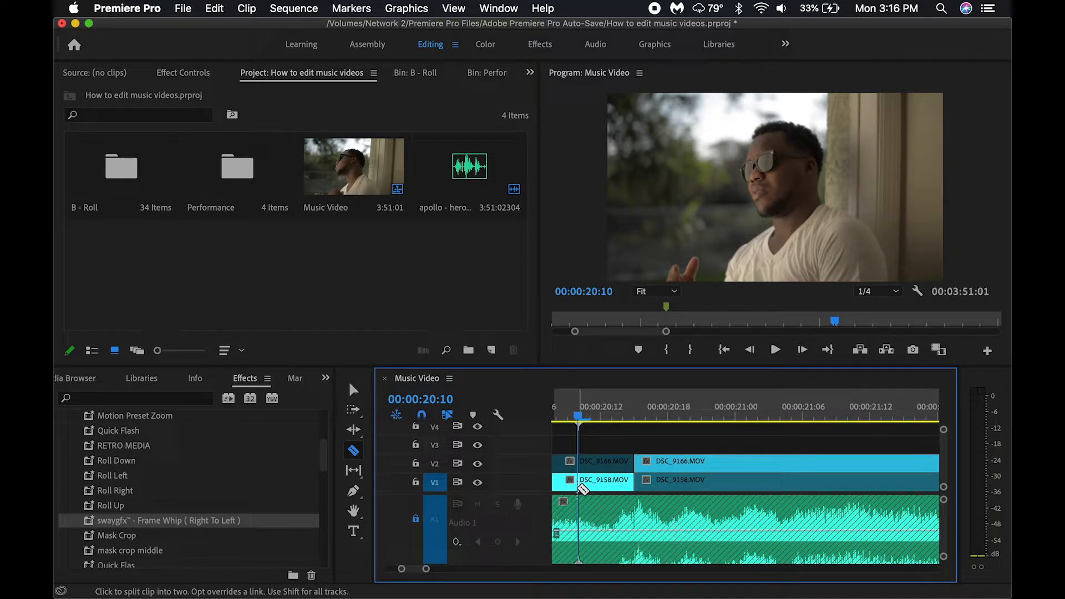
mouse_move(580, 490)
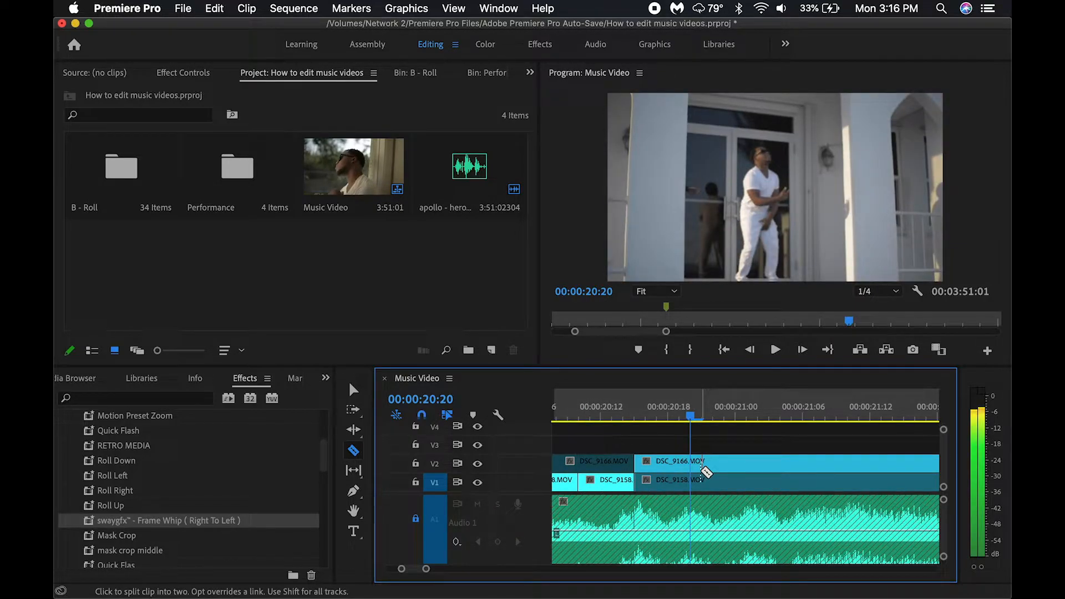
mouse_move(701, 473)
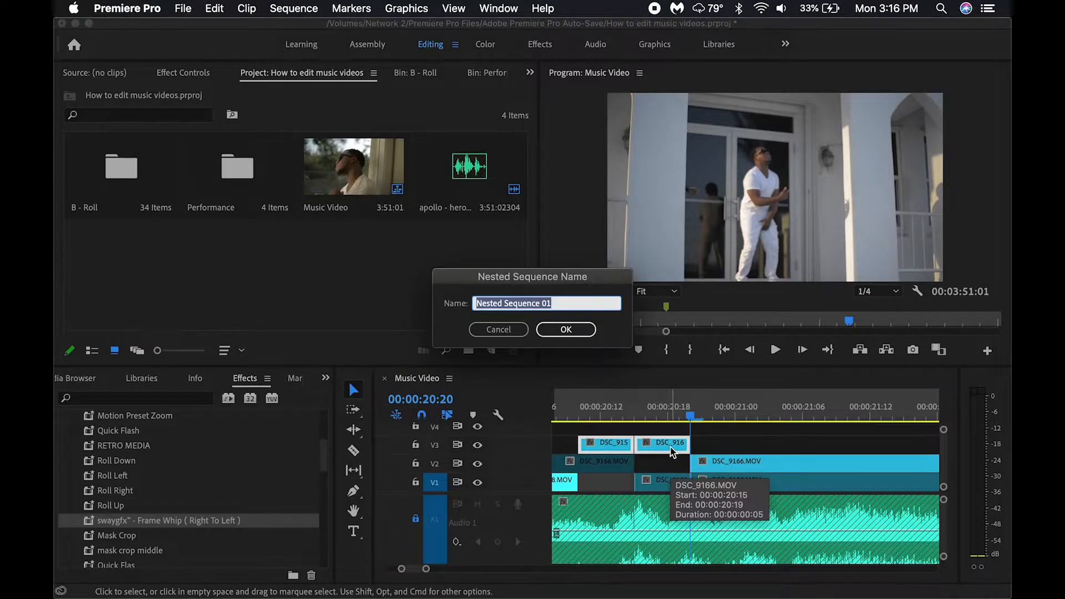
- Confirm the default name to create Nested Sequence 01 from the V3 pieces
click(565, 330)
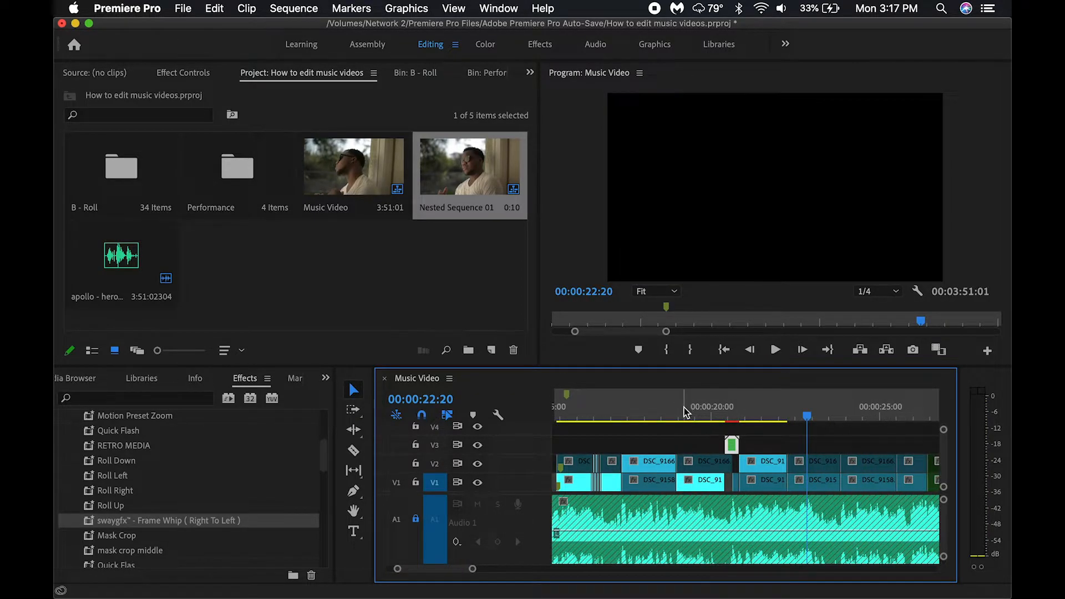
click(776, 350)
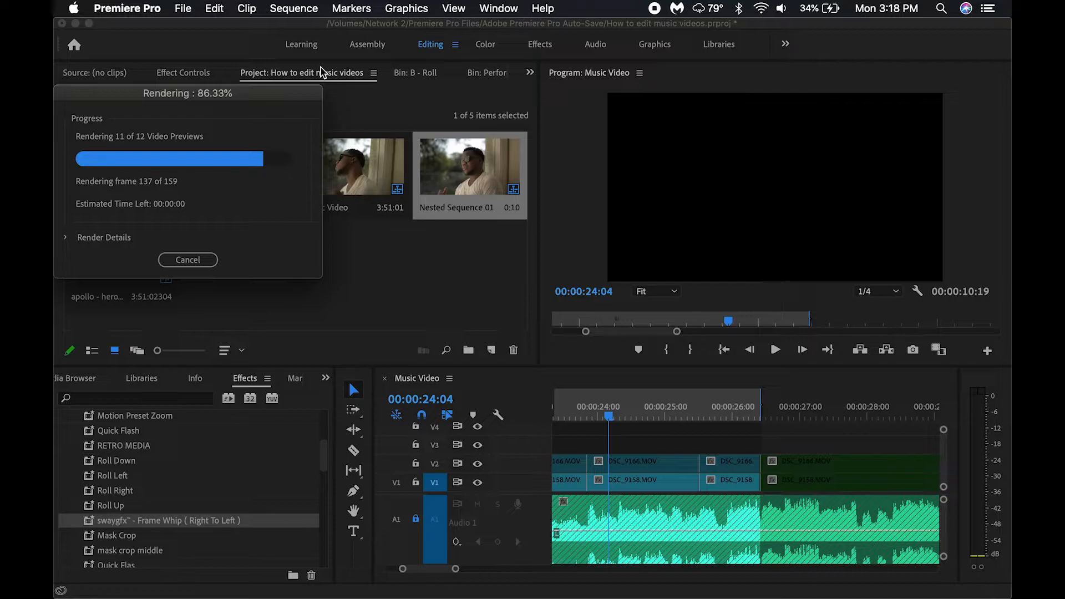
mouse_move(197, 186)
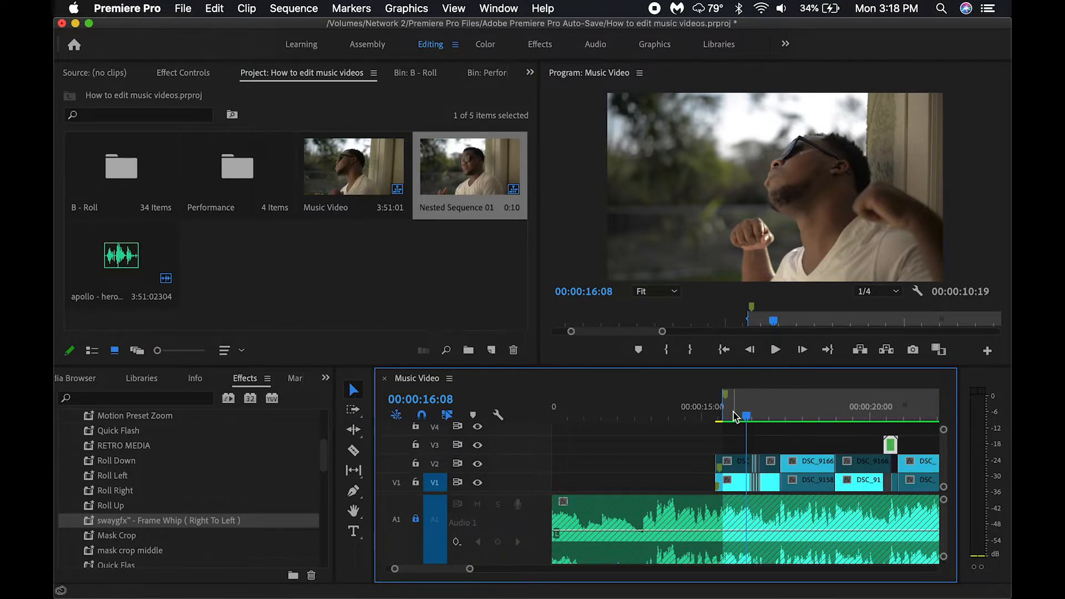
click(776, 350)
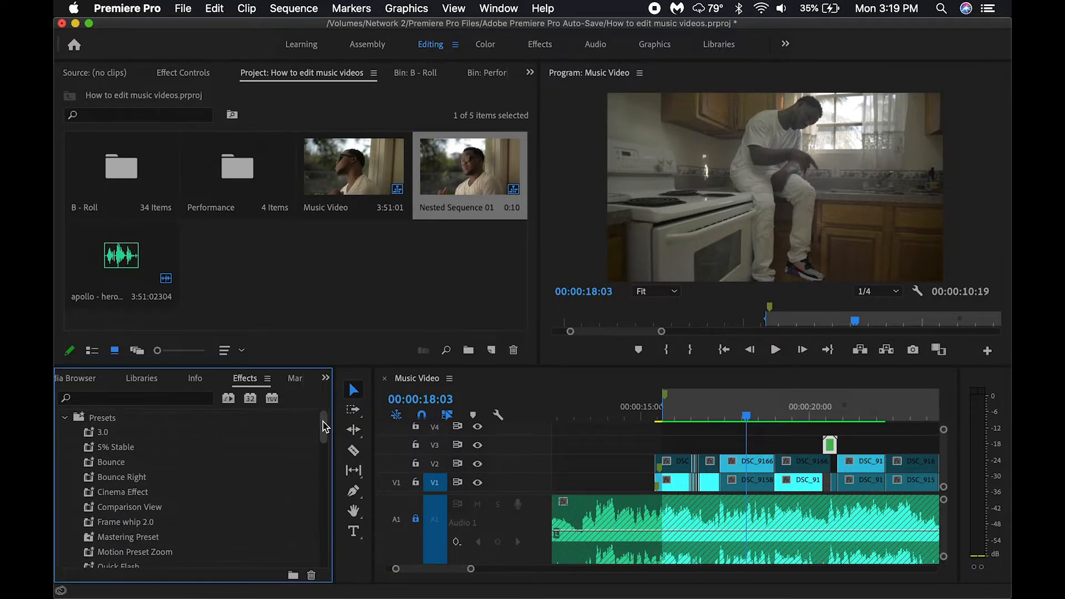
- Scroll the Effects presets list down to the Frame Whip (Right To Left) preset
scroll(down, 3)
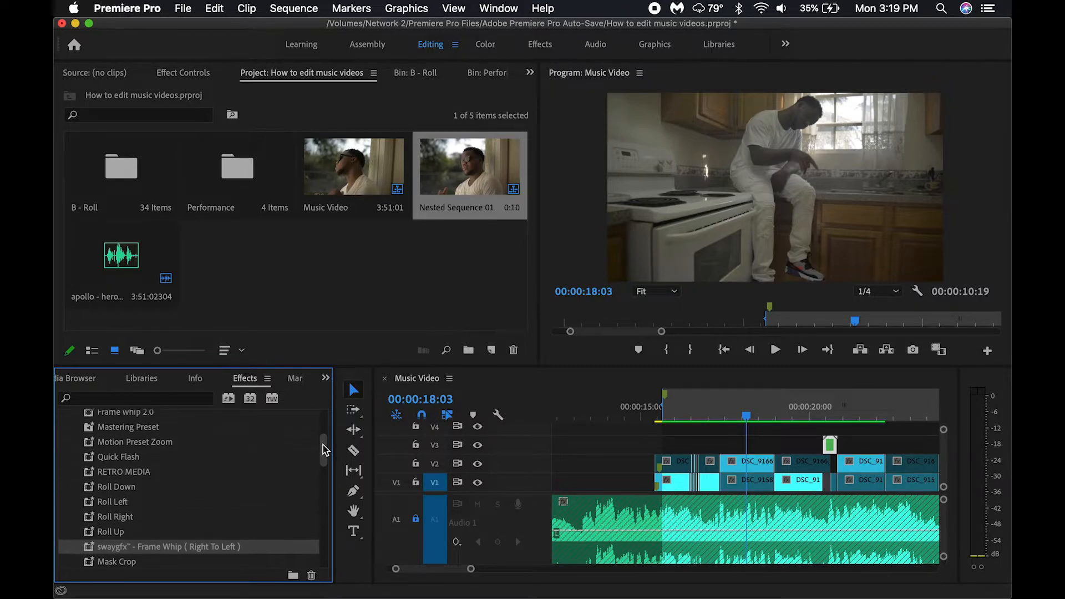
scroll(down, 3)
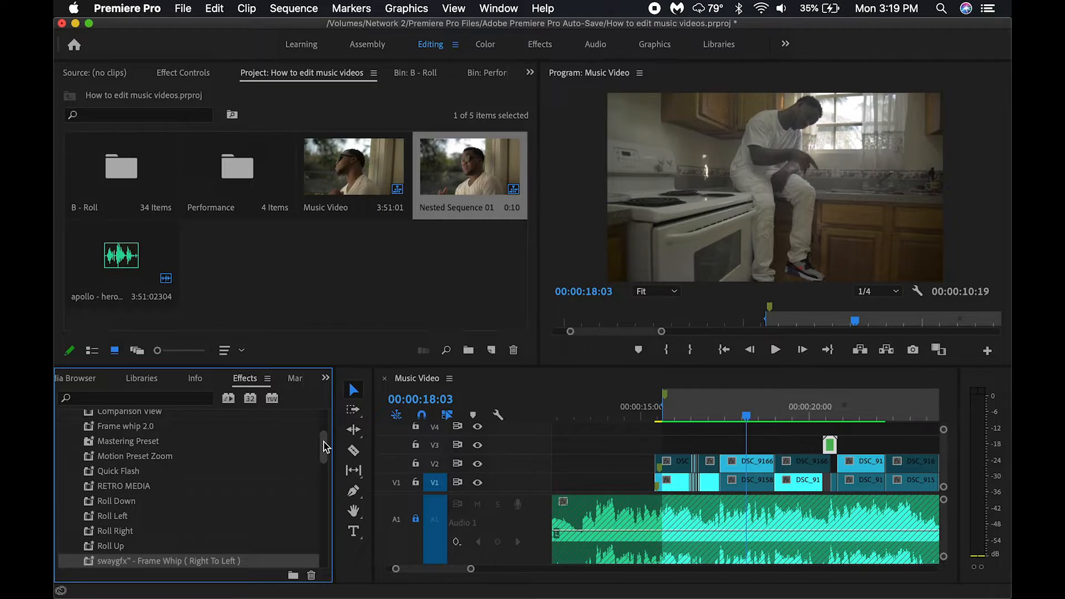
mouse_move(227, 554)
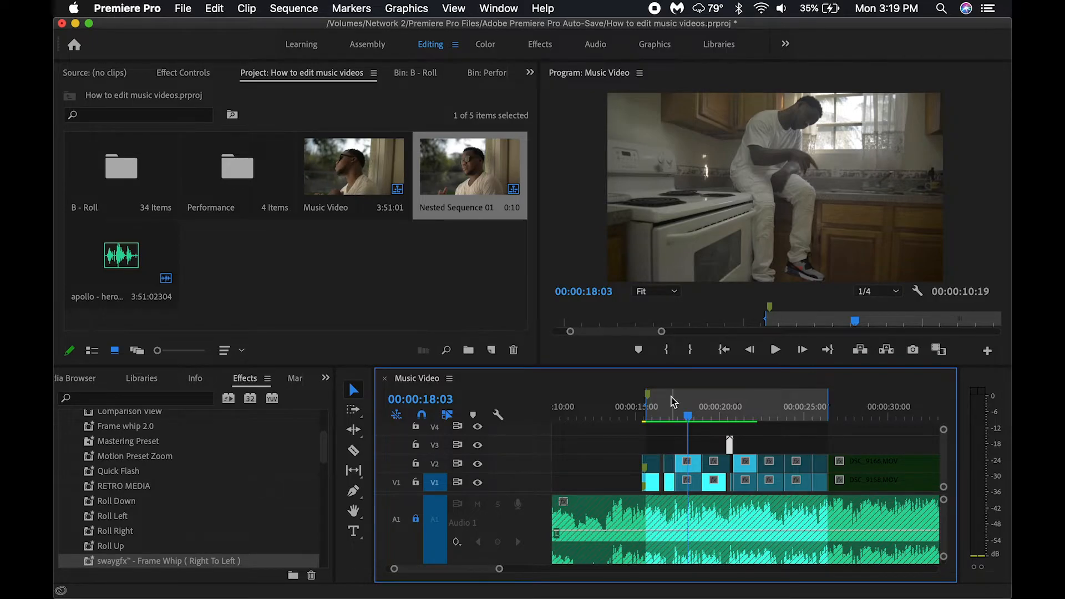
mouse_move(722, 297)
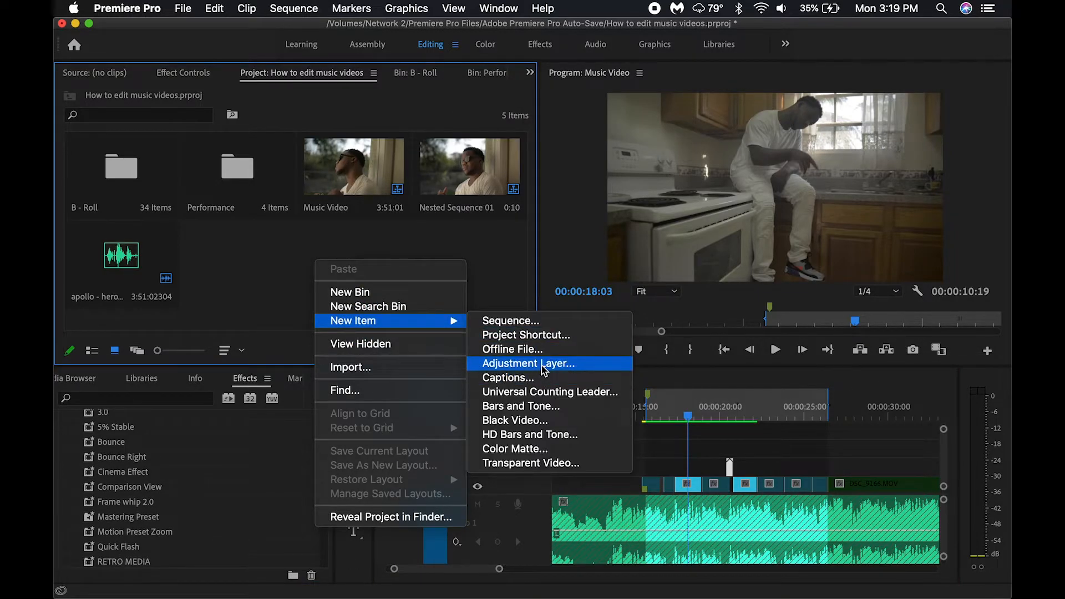
- Create a 1920×1080 Adjustment Layer and drag it onto V4 above the clips at 18–25 s
click(529, 364)
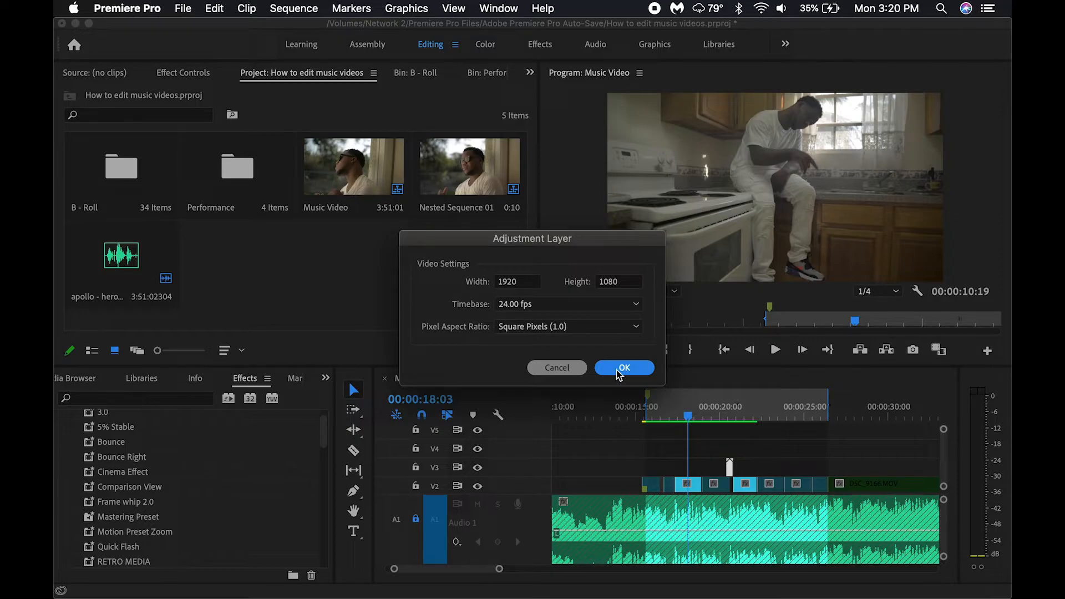
click(623, 368)
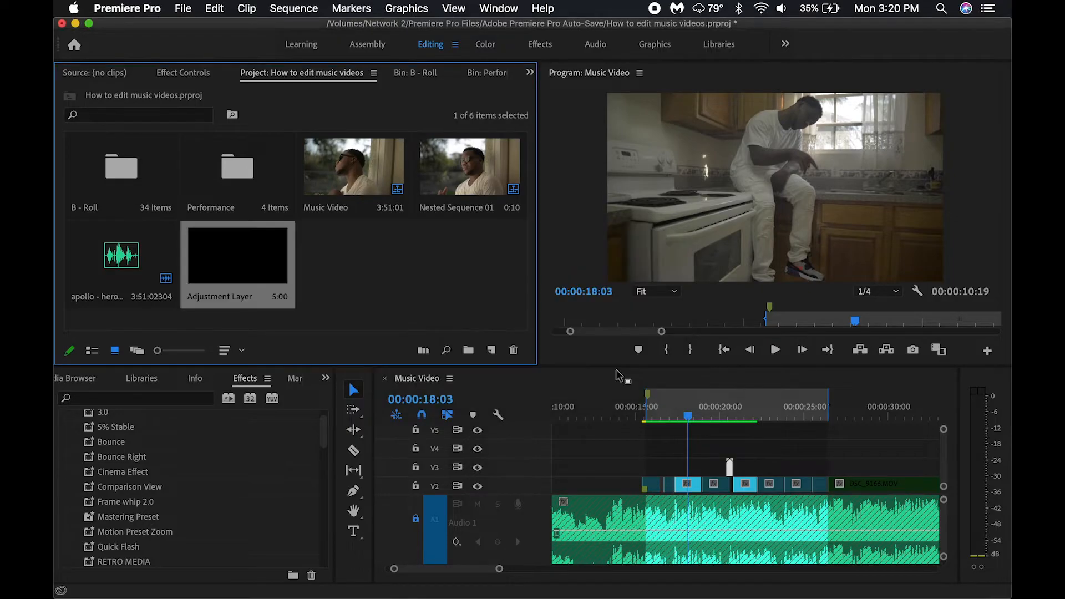
mouse_move(221, 256)
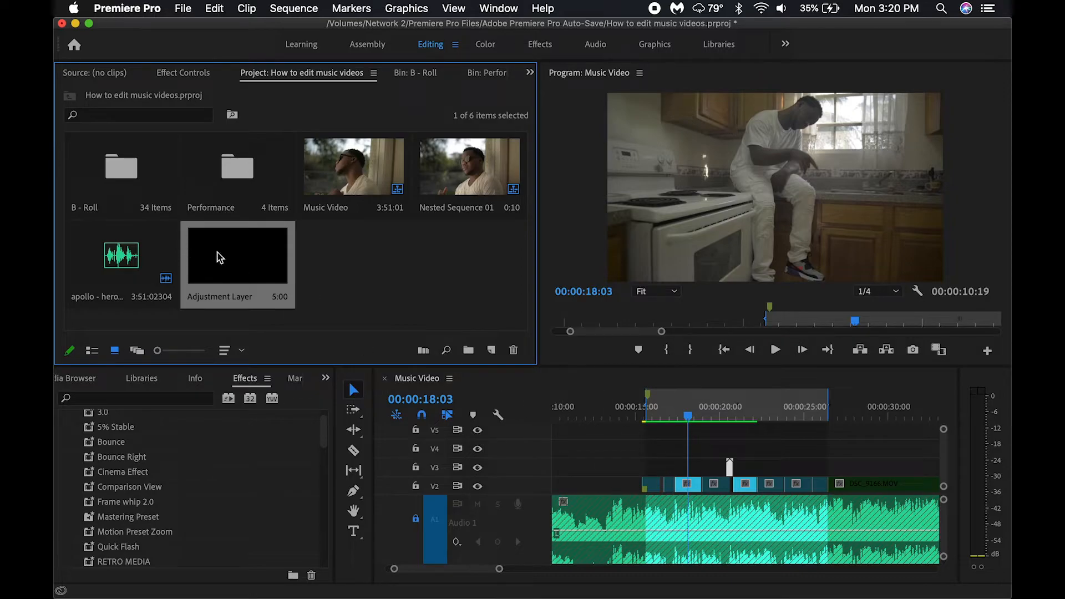
drag(238, 255, 581, 448)
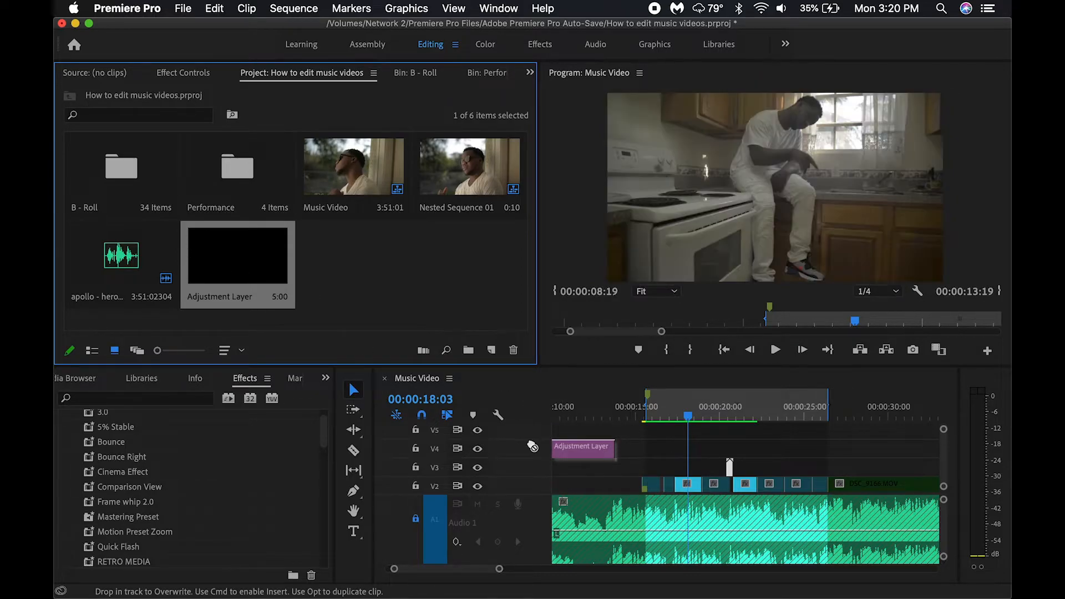
drag(616, 447, 721, 447)
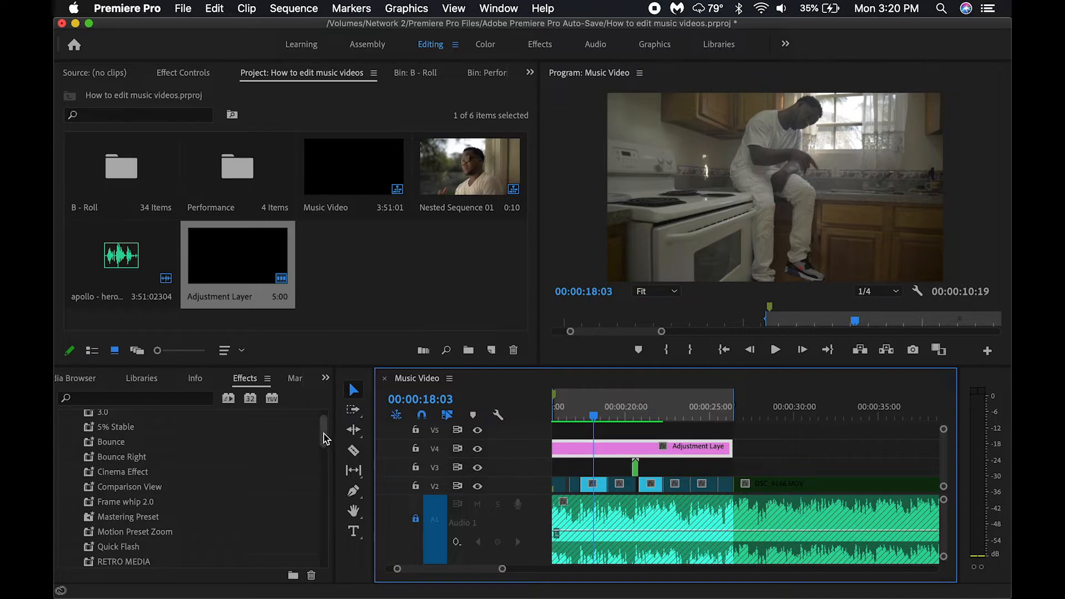
scroll(down, 3)
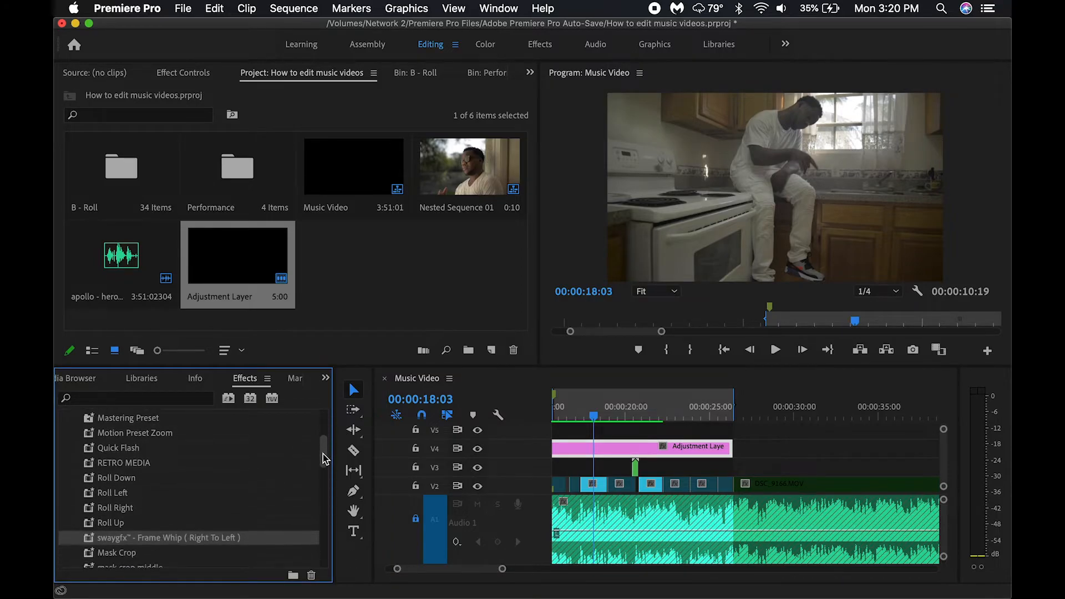
scroll(down, 3)
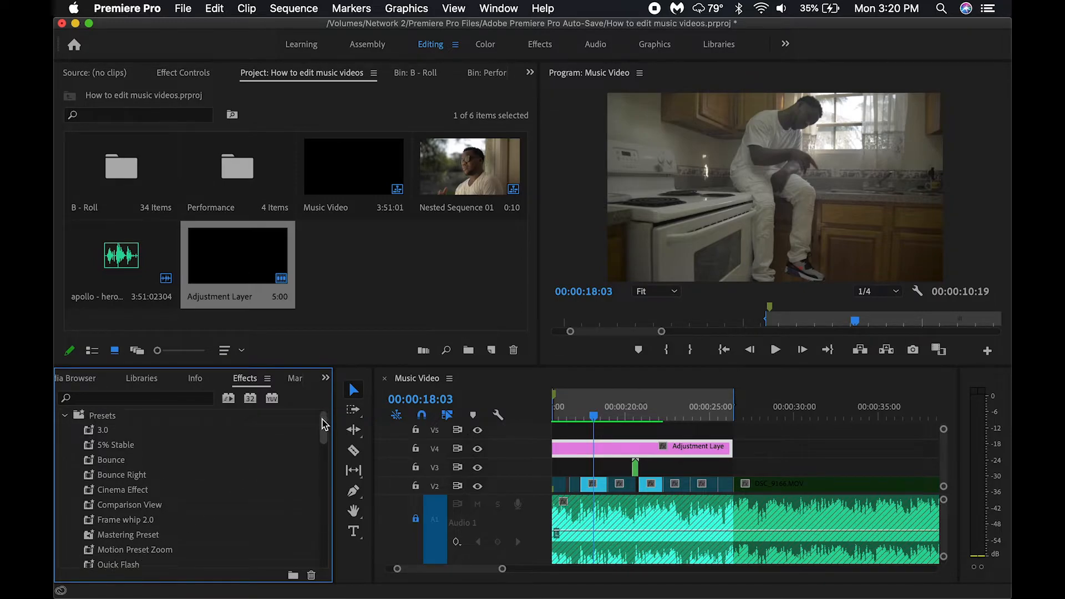
scroll(down, 3)
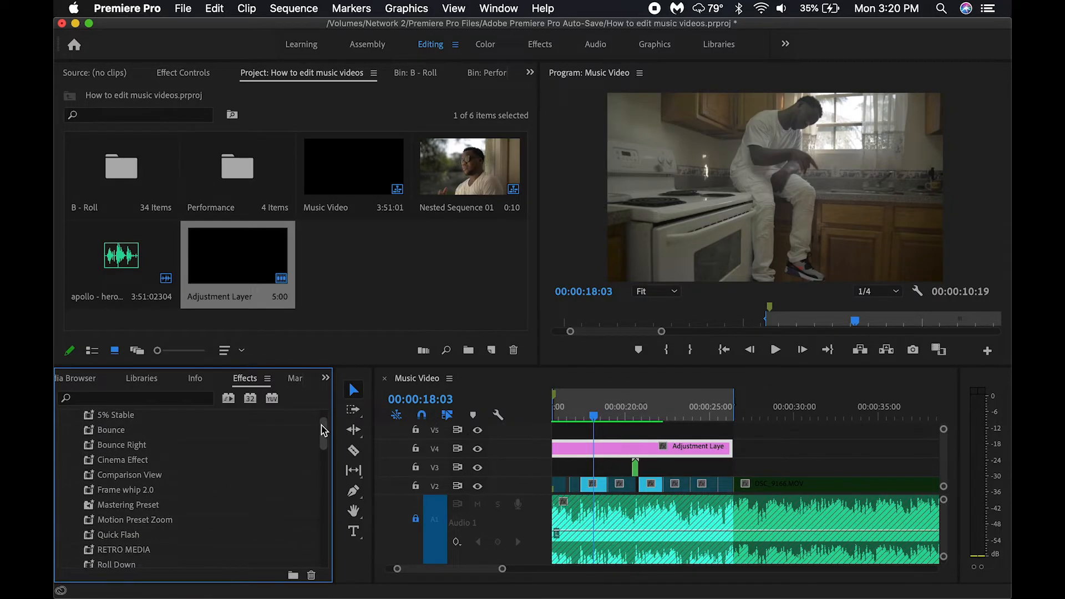
scroll(down, 3)
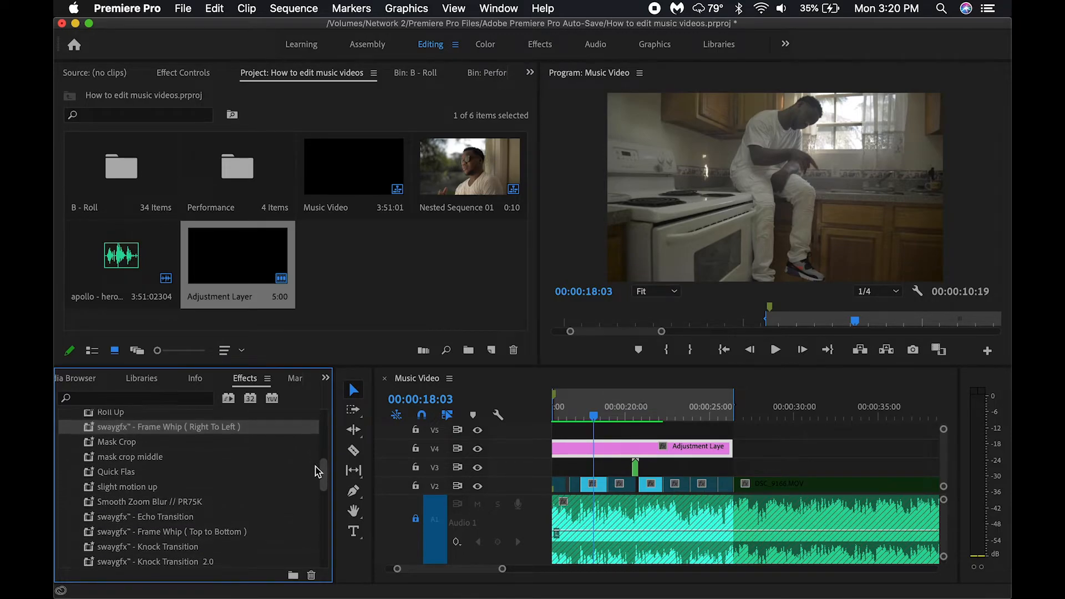
scroll(down, 3)
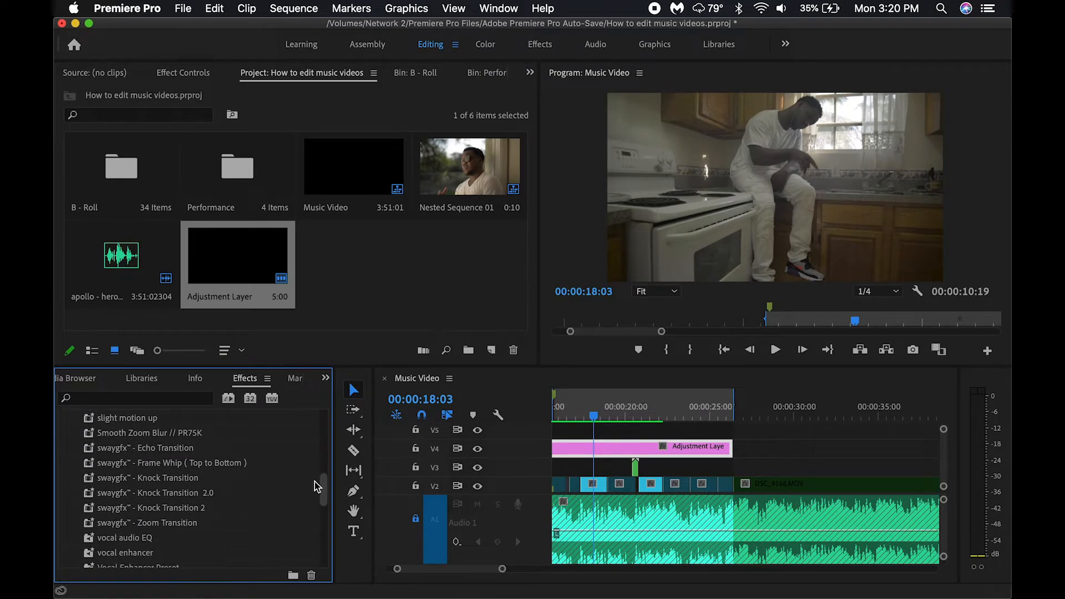
scroll(down, 3)
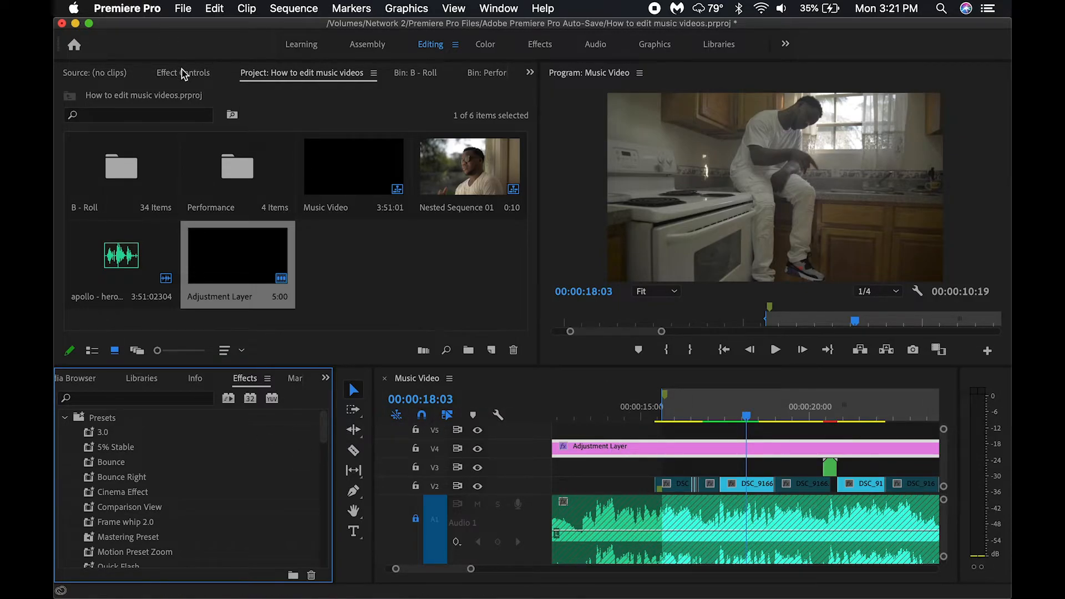
drag(745, 414, 763, 414)
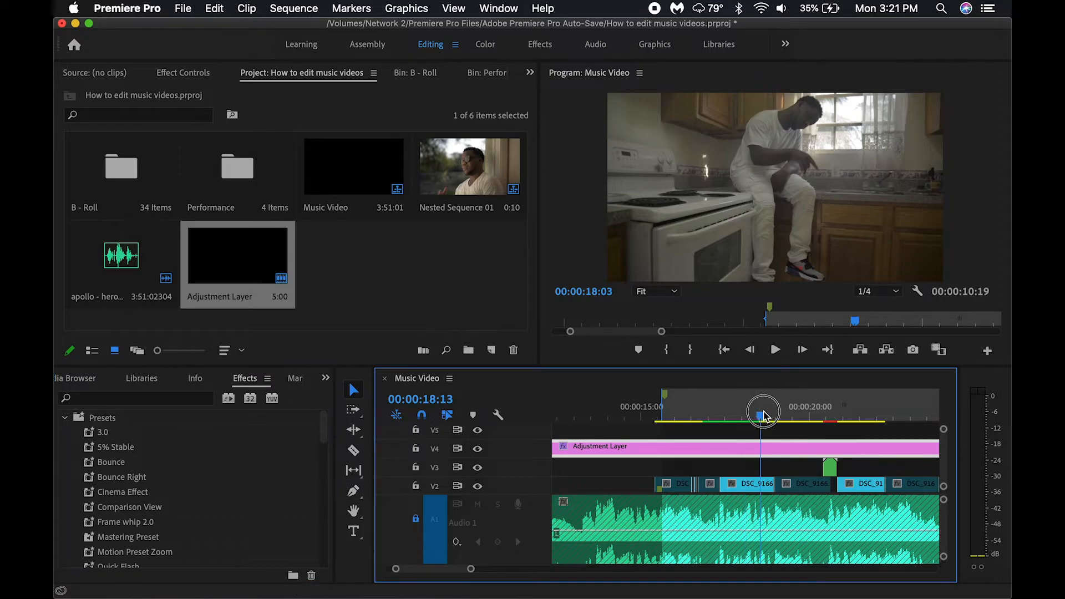
click(790, 413)
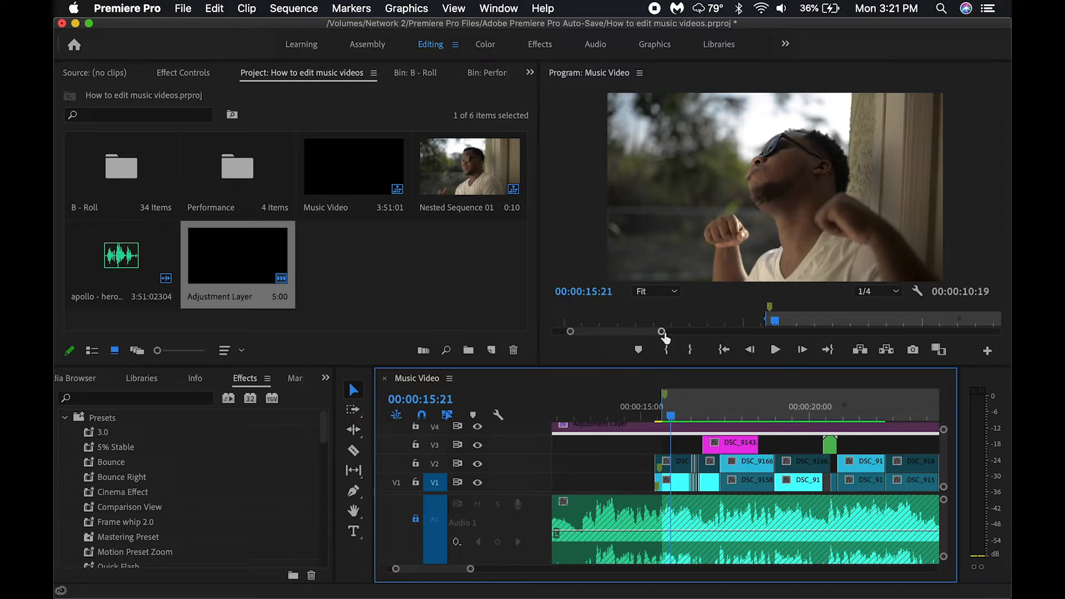
mouse_move(589, 143)
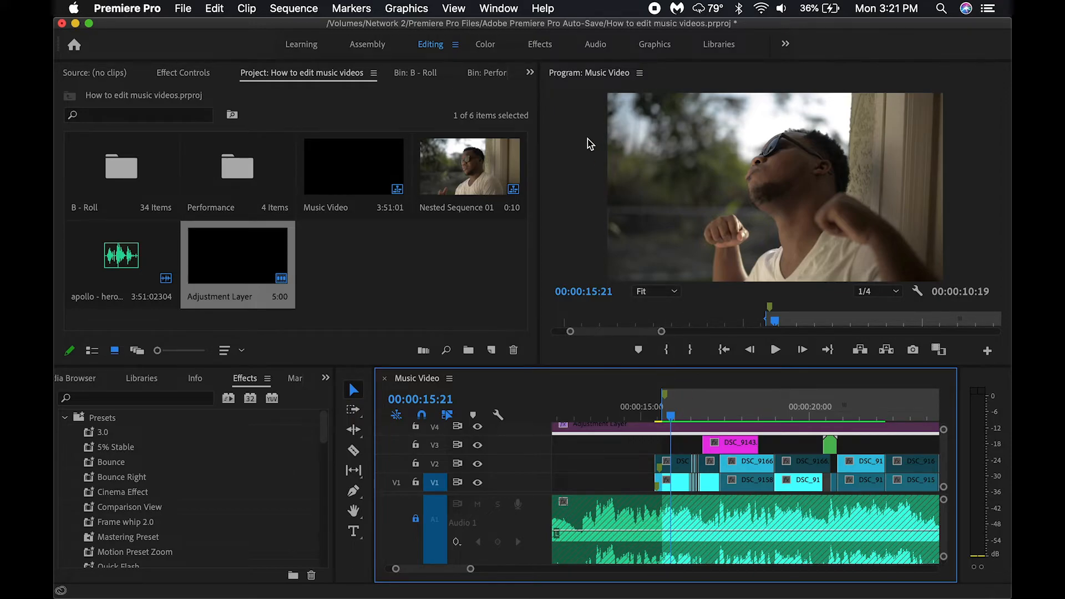
mouse_move(577, 170)
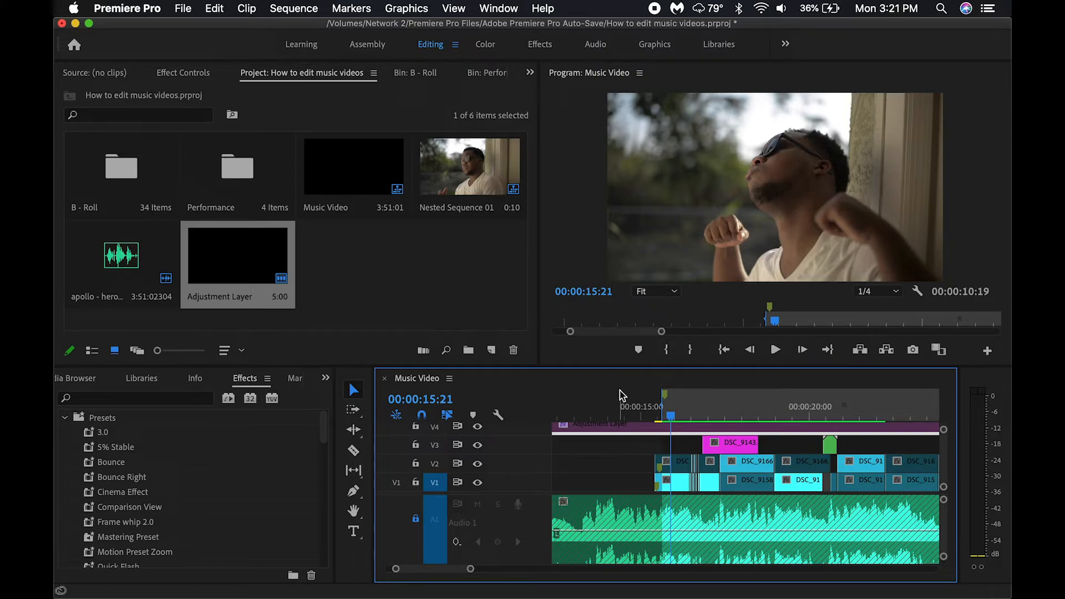
mouse_move(682, 428)
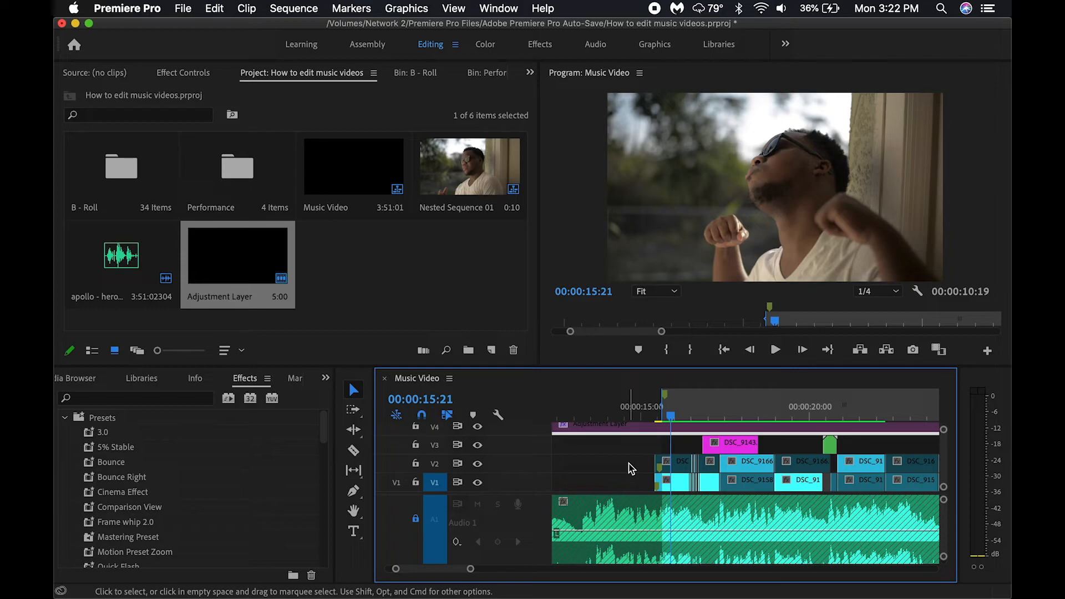
mouse_move(730, 445)
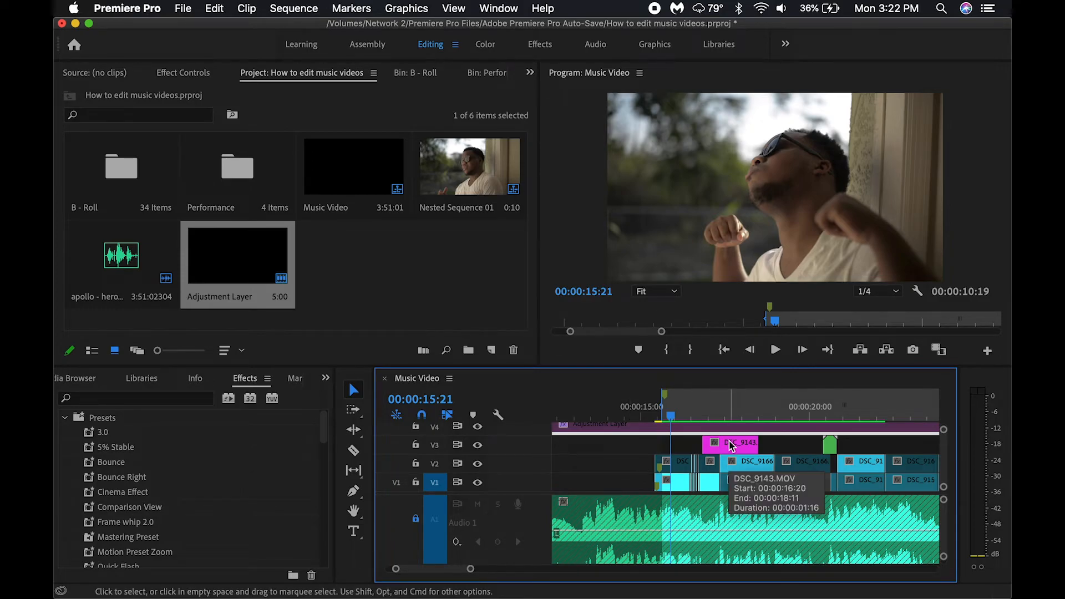